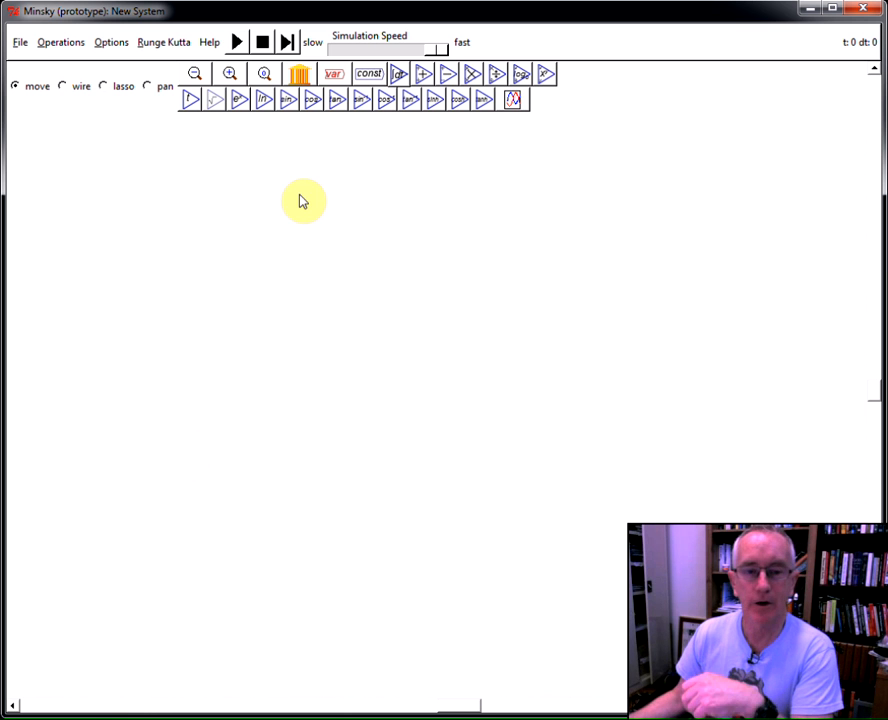
pyautogui.moveTo(300, 74)
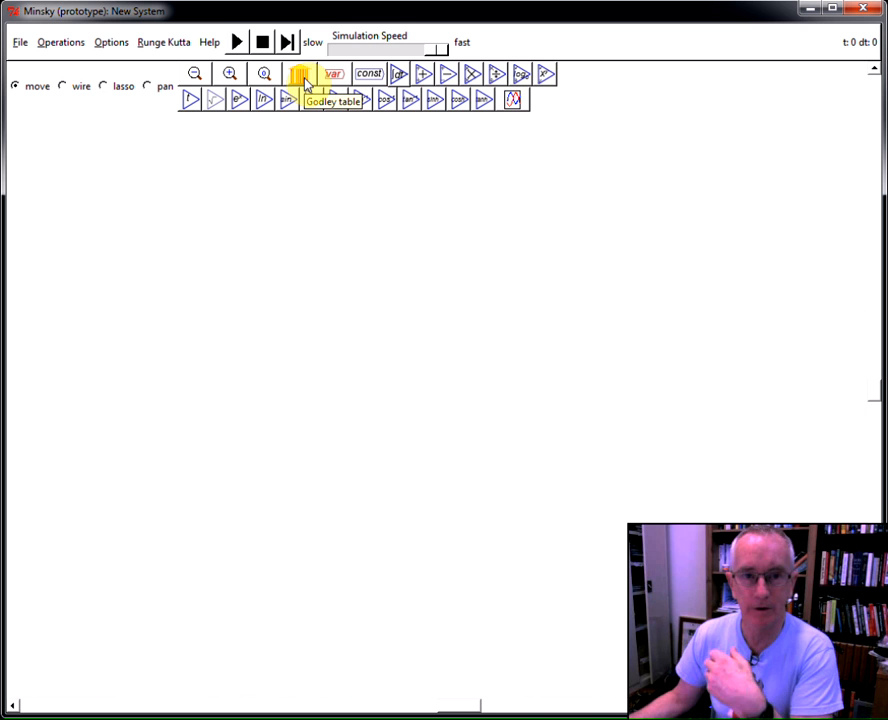
# - Place a new Godley table on the empty canvas from the toolbar
pyautogui.click(300, 72)
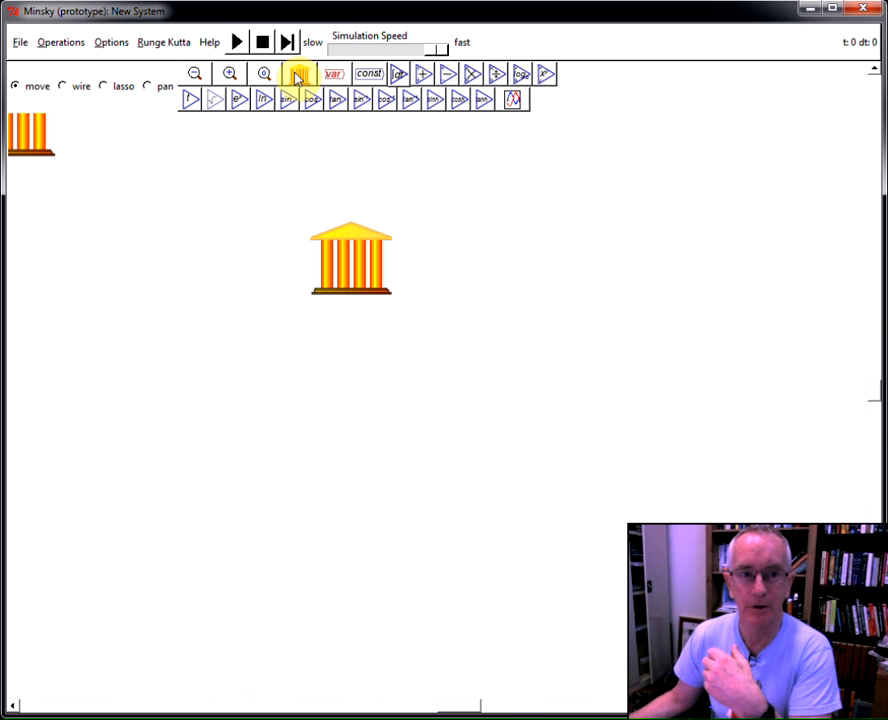
# - Add a second Godley table, then delete it via its context menu
pyautogui.click(300, 74)
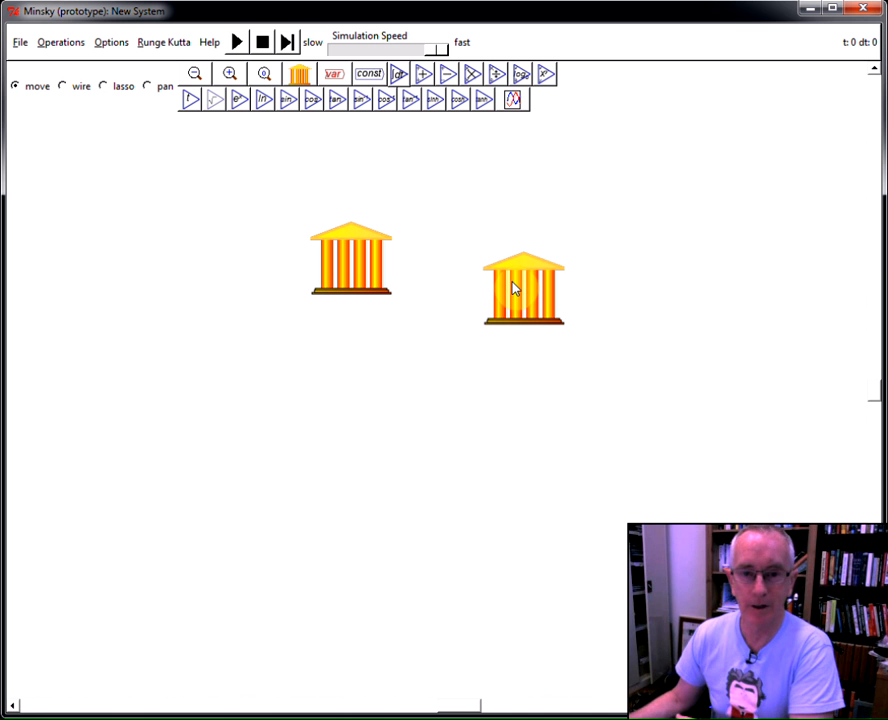
pyautogui.rightClick(516, 290)
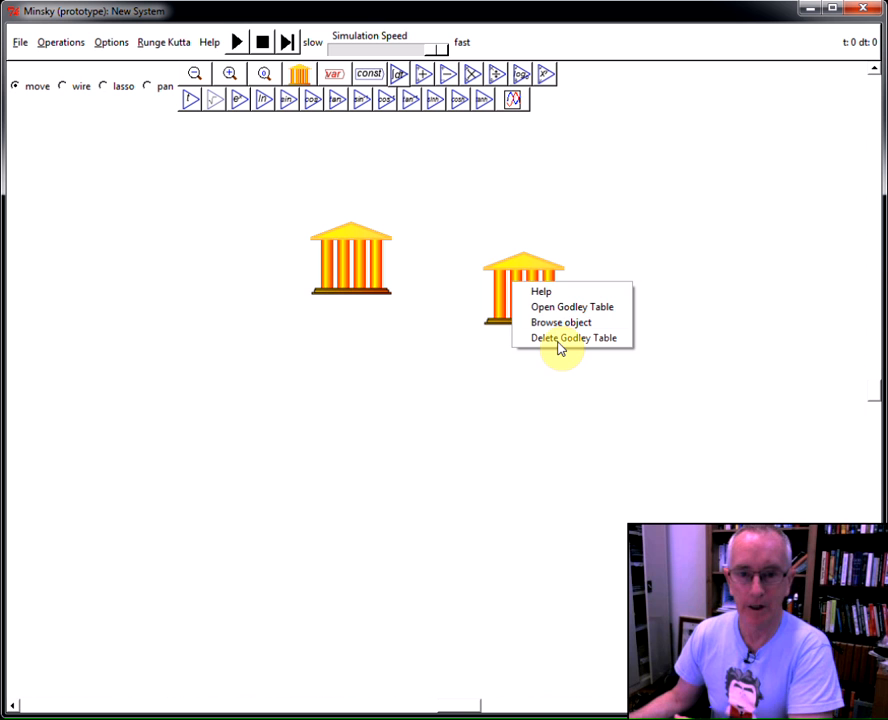
pyautogui.click(572, 336)
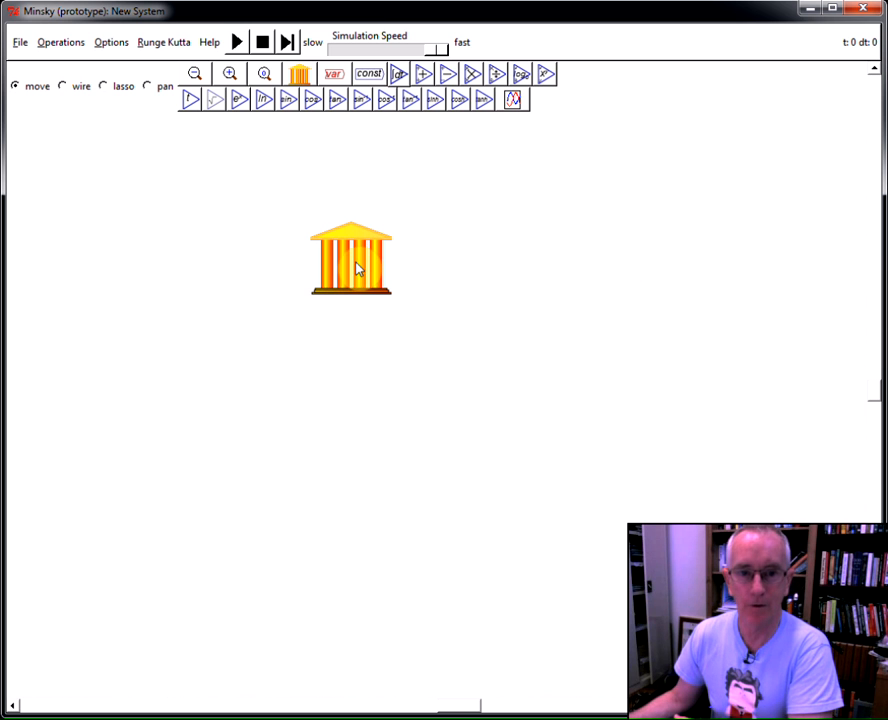
# - Drag the remaining Godley table lower right and bring up its actions
pyautogui.moveTo(350, 258); pyautogui.dragTo(396, 322)
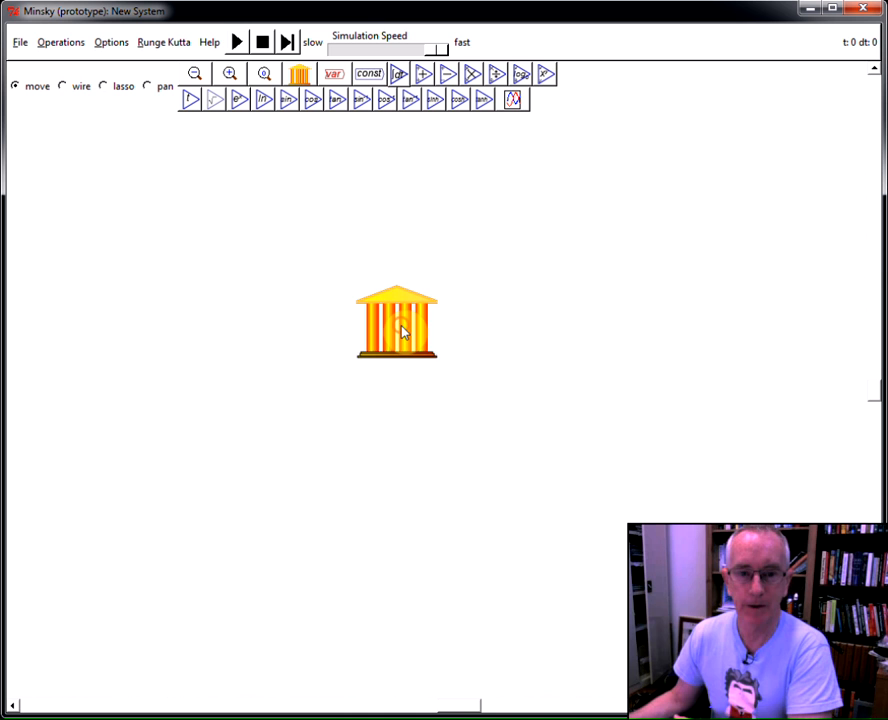
pyautogui.rightClick(400, 330)
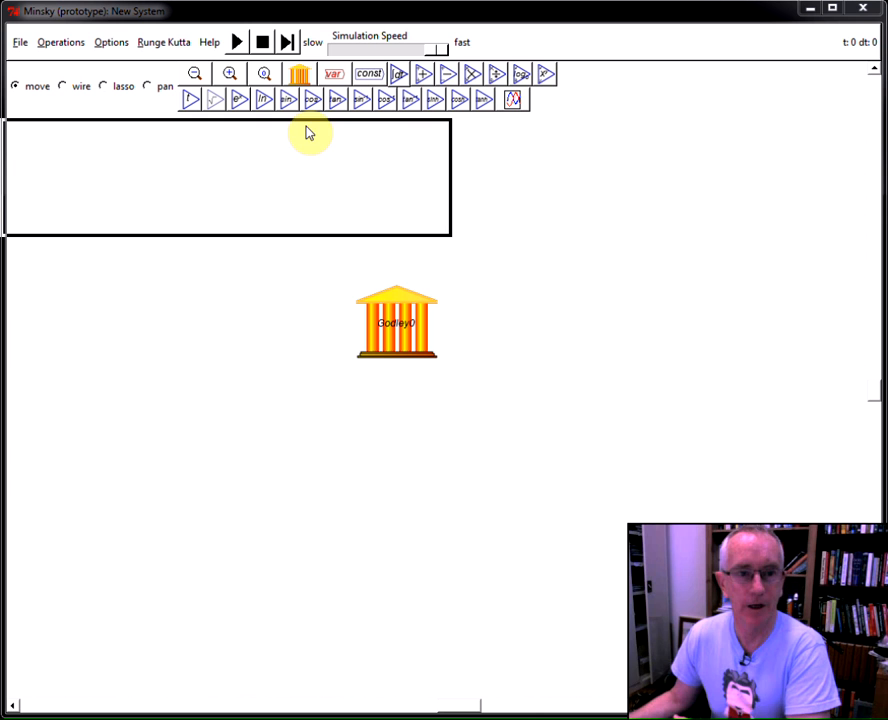
# - Open Godley0 in its editor window and widen the editor
pyautogui.doubleClick(396, 320)
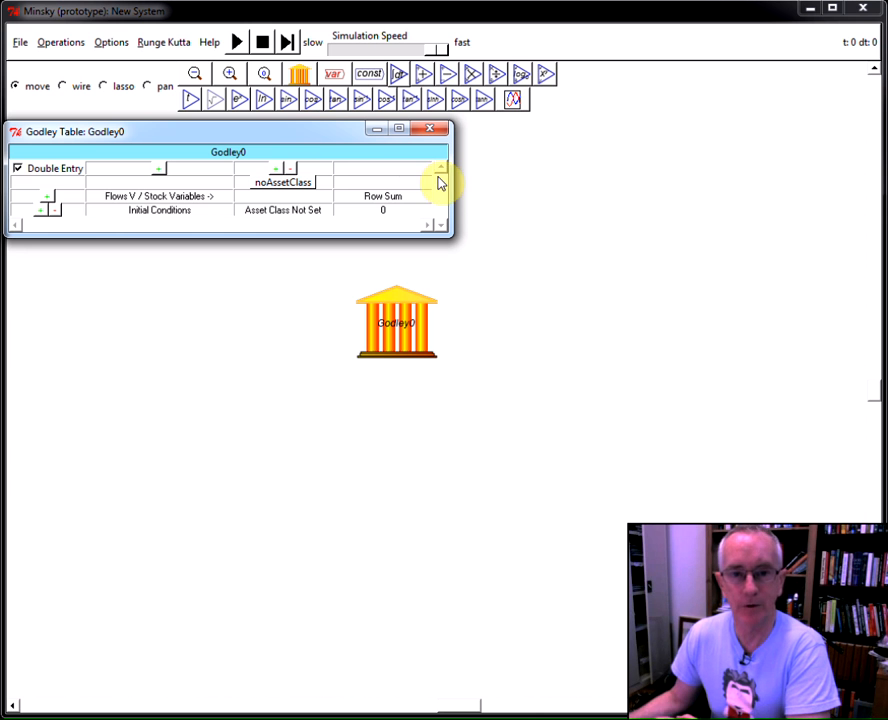
pyautogui.moveTo(440, 184); pyautogui.dragTo(690, 190)
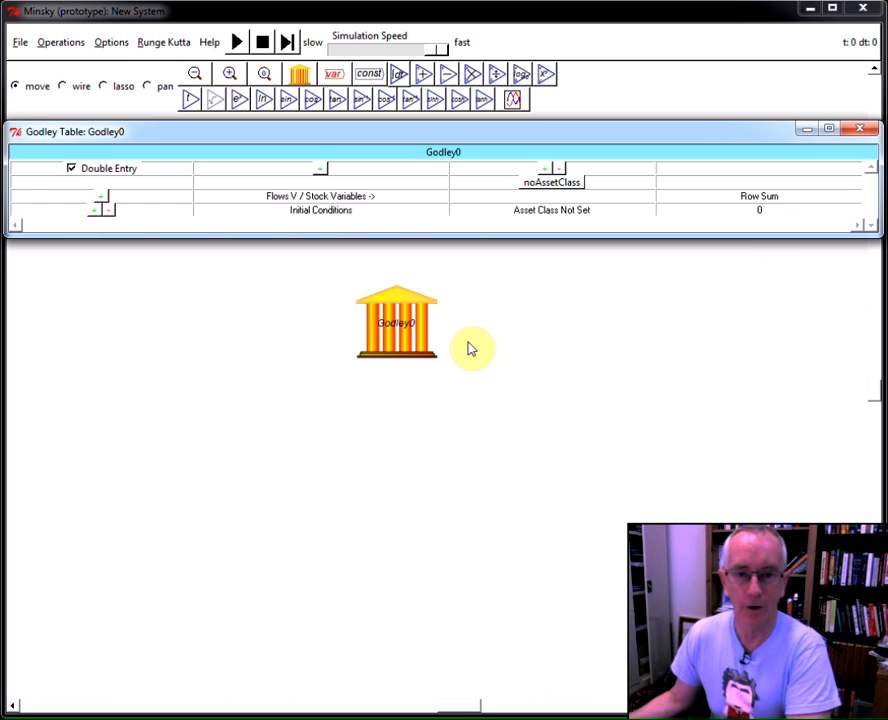
pyautogui.moveTo(538, 396)
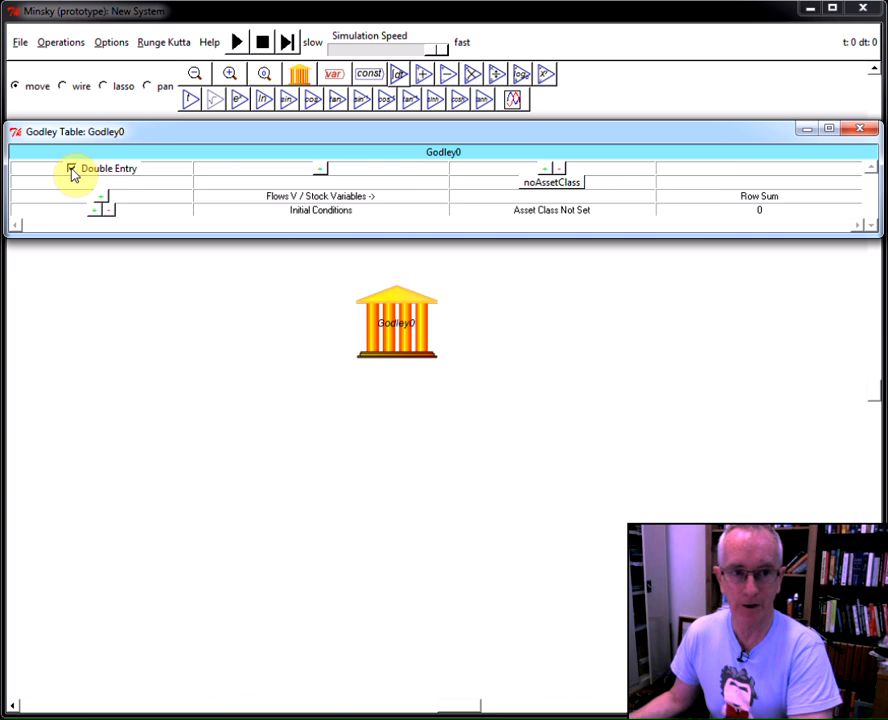
# - Toggle Double Entry off and on, then show asset-class choices for the first column
pyautogui.click(72, 168)
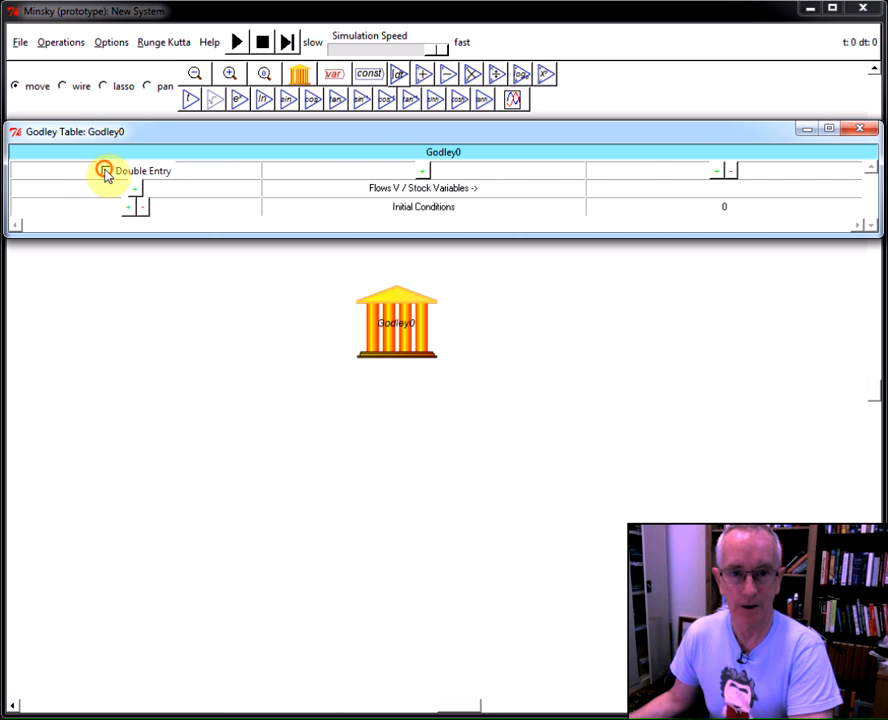
pyautogui.click(72, 168)
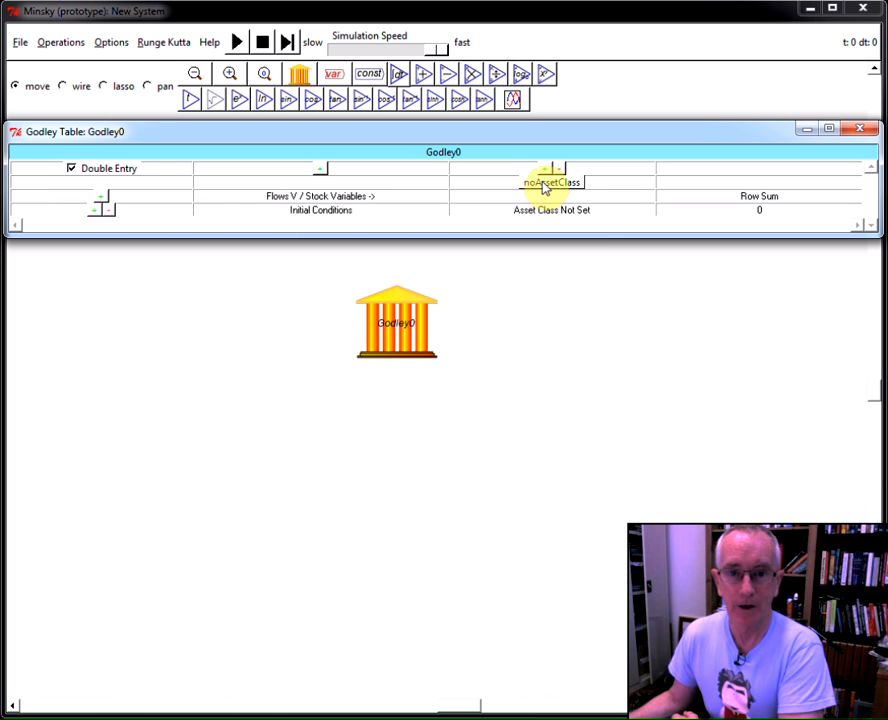
pyautogui.click(552, 168)
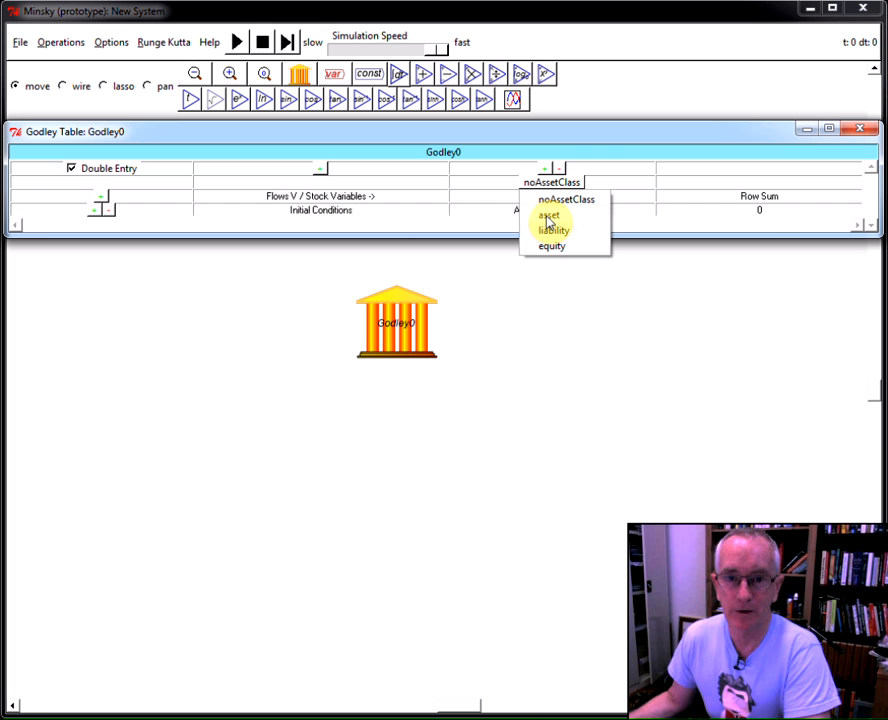
# - Make Loans an asset and add Firms and Workers columns as liabilities
pyautogui.click(548, 214)
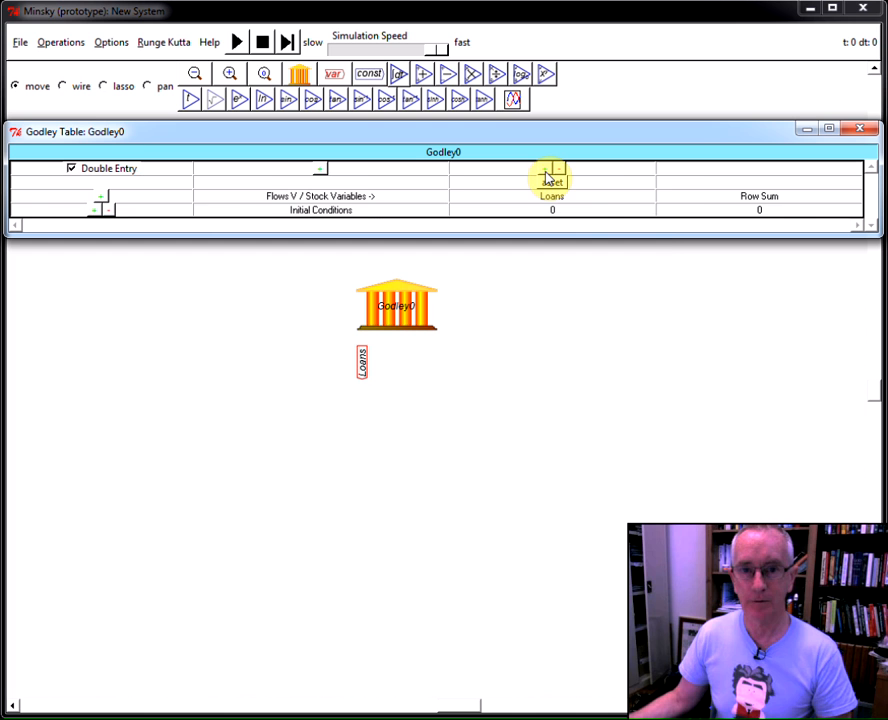
pyautogui.click(616, 182)
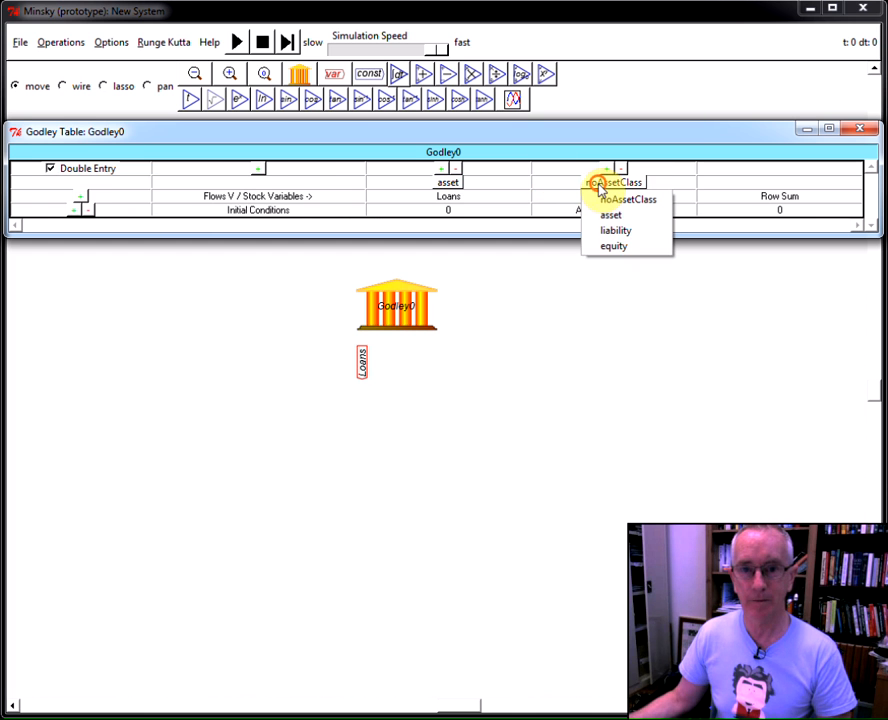
pyautogui.click(616, 230)
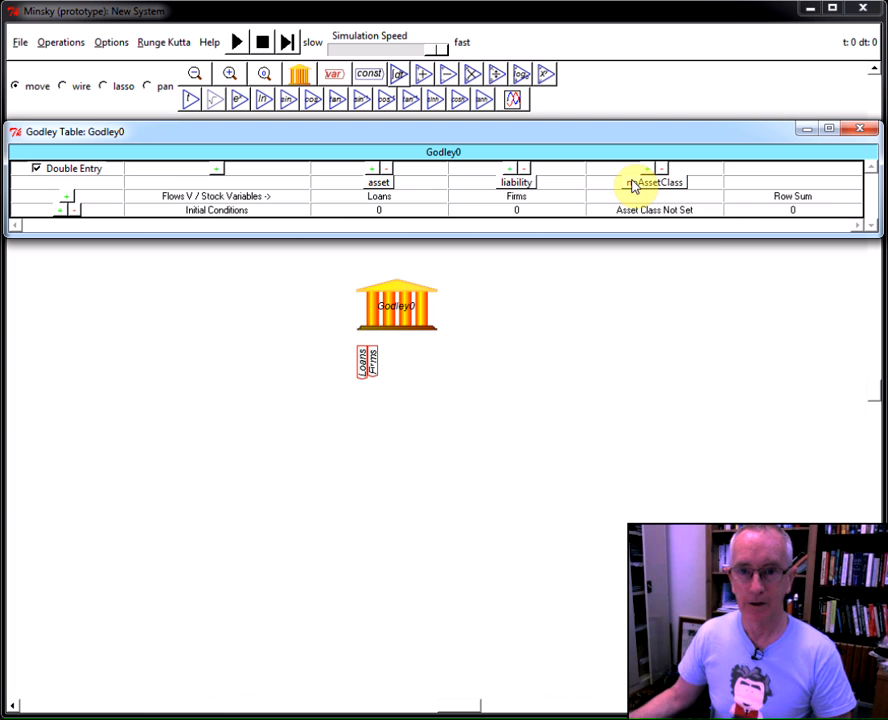
pyautogui.click(654, 182)
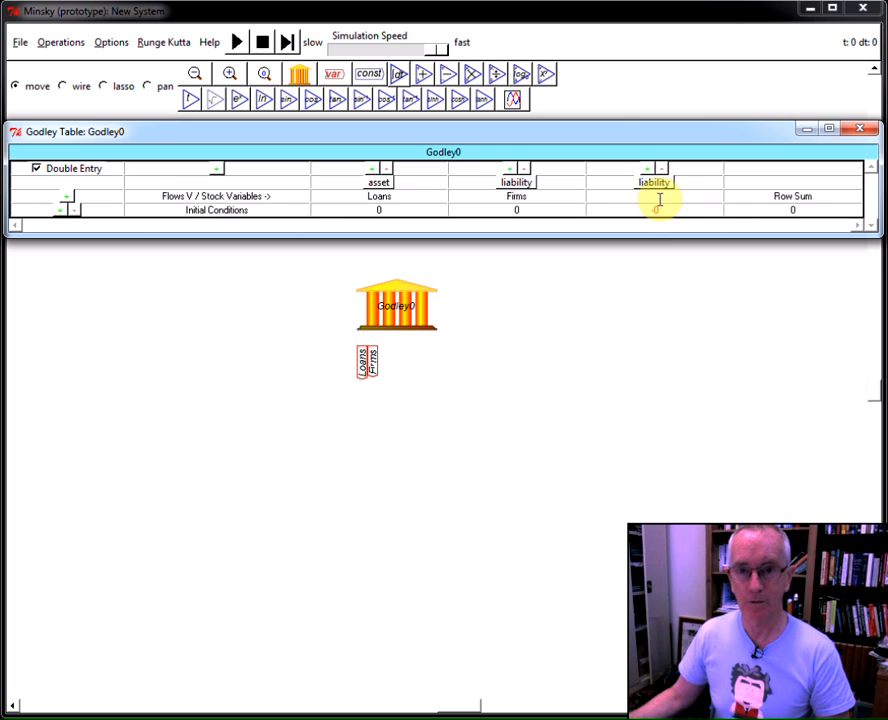
pyautogui.write('Workers')
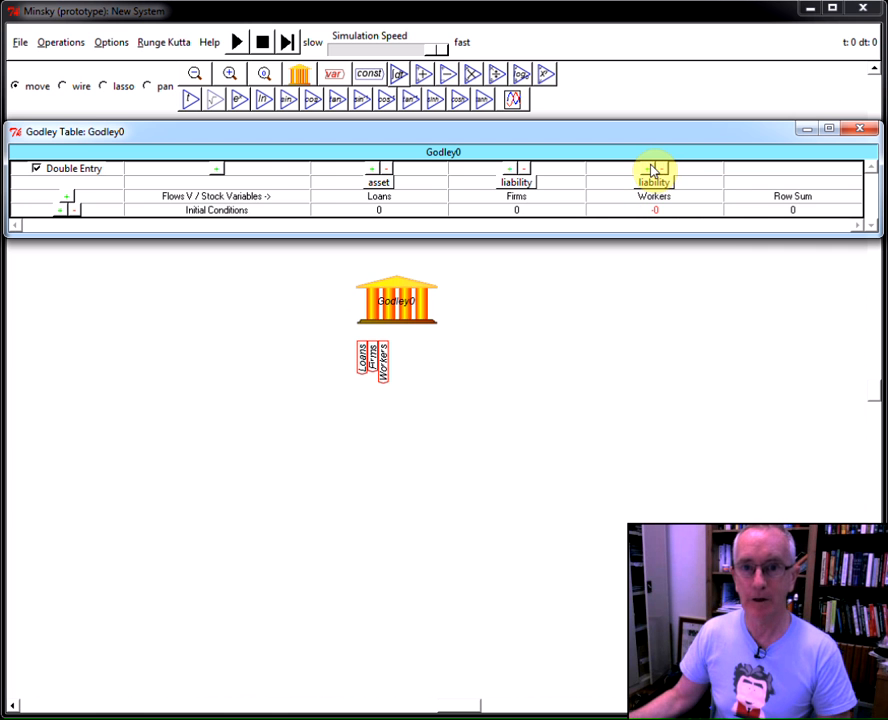
# - Add a fourth stock column named Safe classed as equity
pyautogui.click(652, 168)
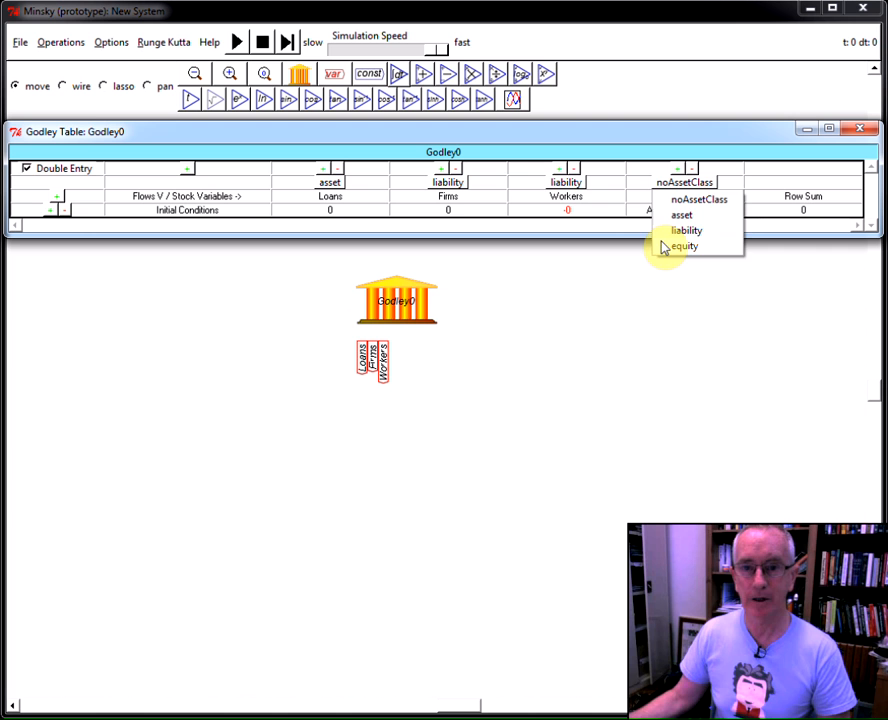
pyautogui.click(684, 246)
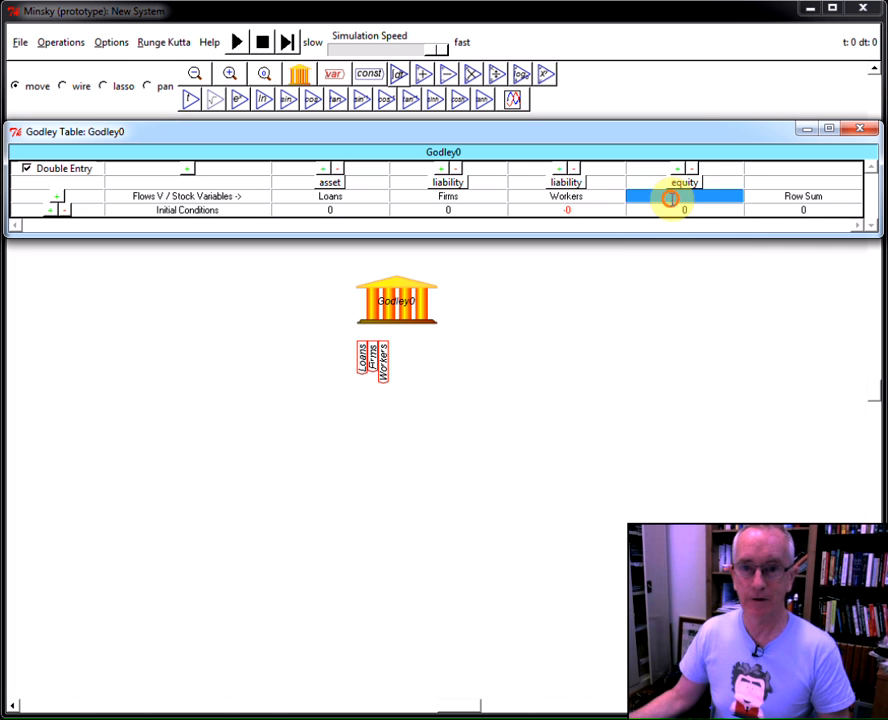
pyautogui.write('Safe')
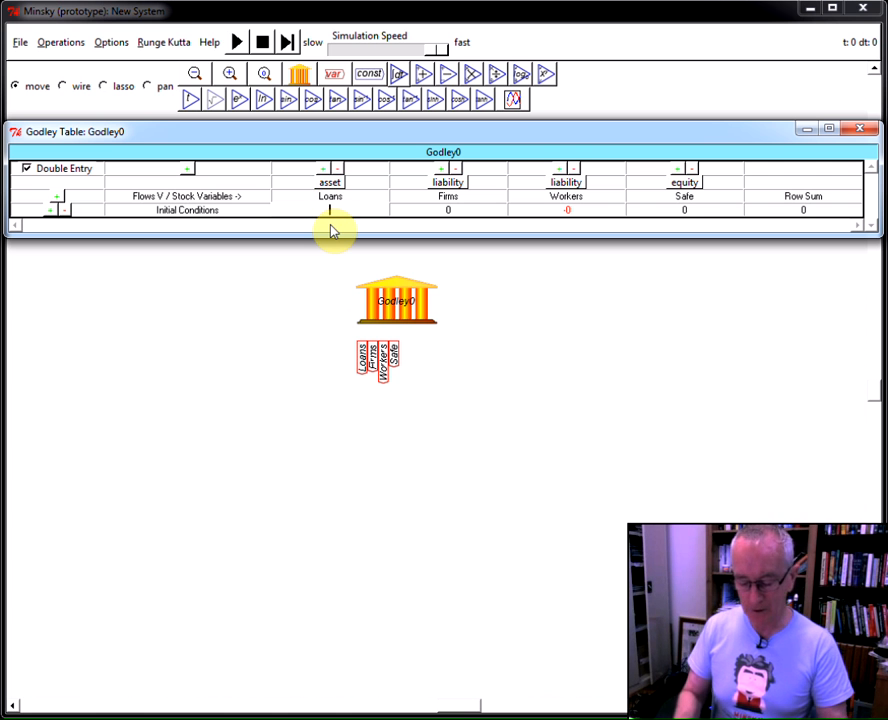
# - Enter initial conditions of 100 for Loans and 100 for Firms
pyautogui.write('100')
pyautogui.click(448, 210)
pyautogui.write('-')
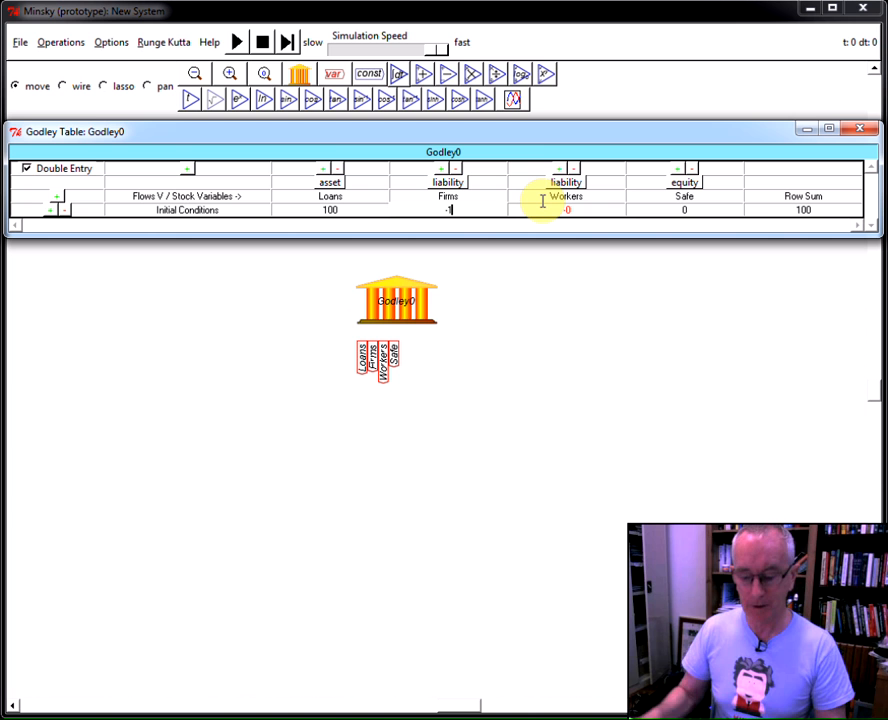
pyautogui.write('100')
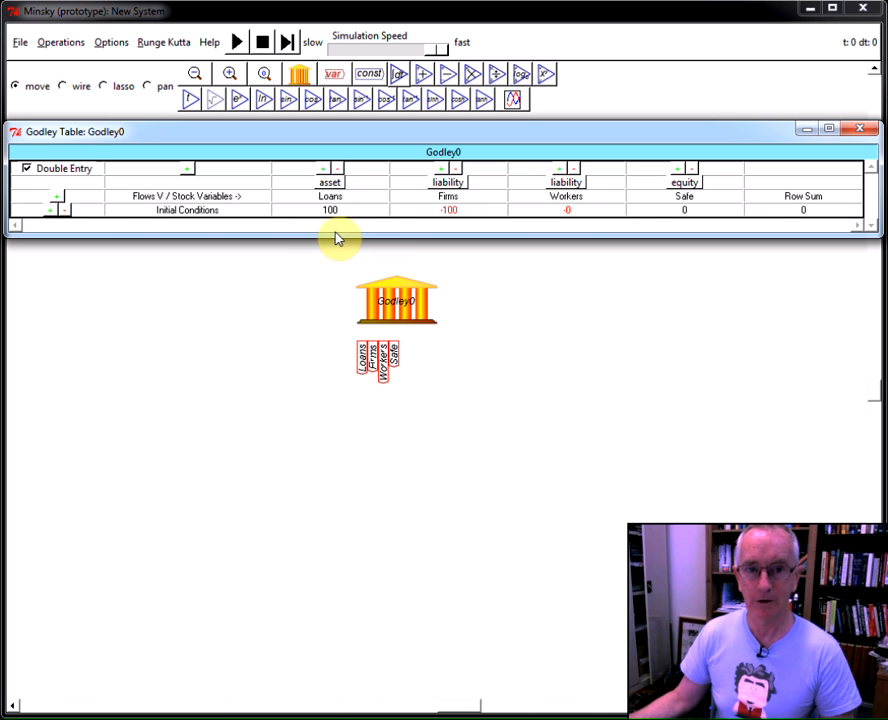
pyautogui.moveTo(310, 244)
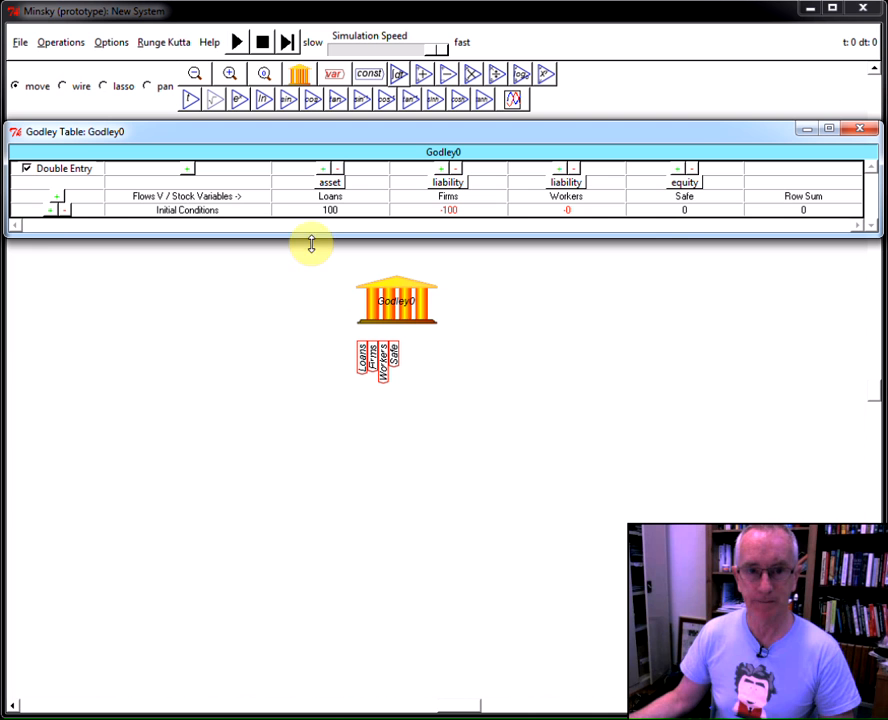
pyautogui.moveTo(52, 212)
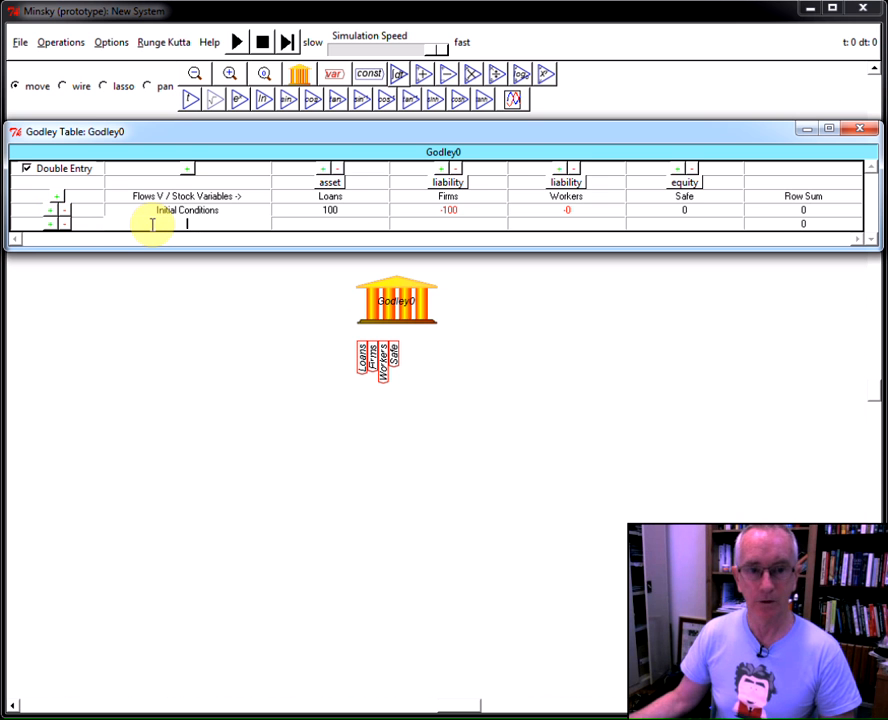
# - Add a New Loans flow row recording Lending in Loans and -Lending in Firms
pyautogui.write('New Loans')
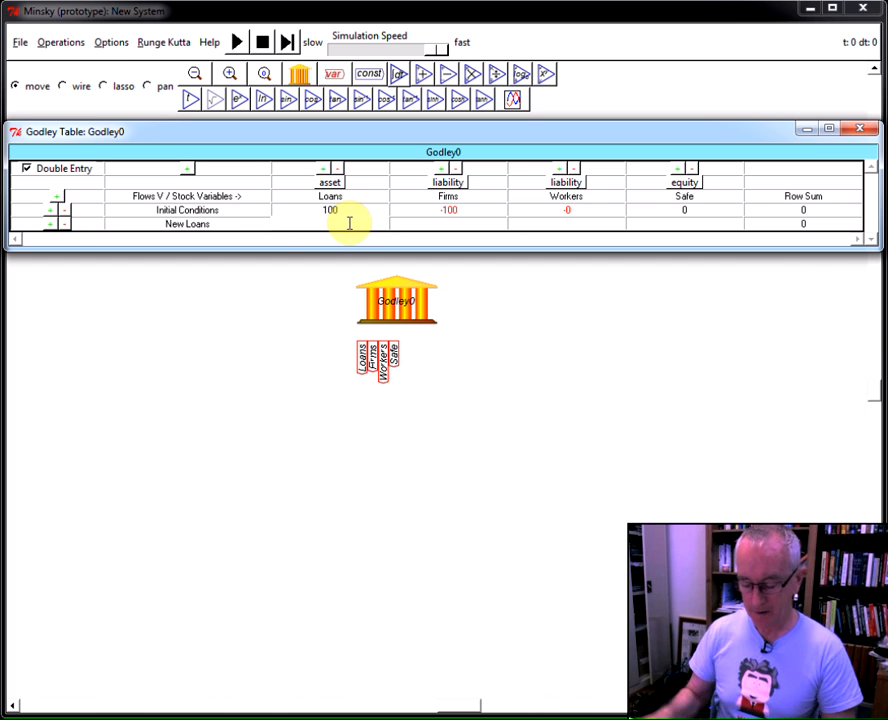
pyautogui.write('Loan')
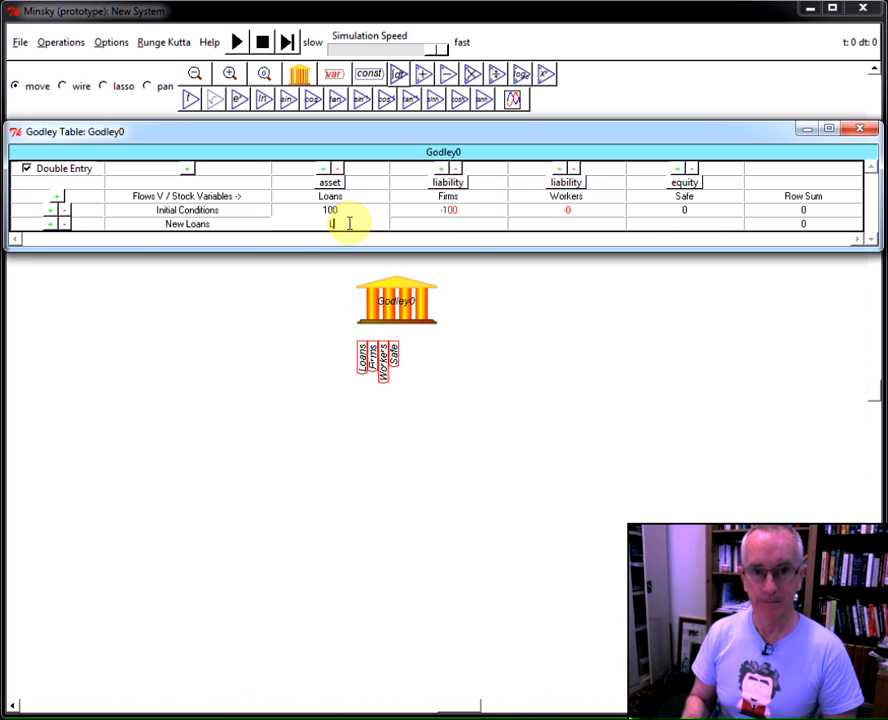
pyautogui.write('Lending')
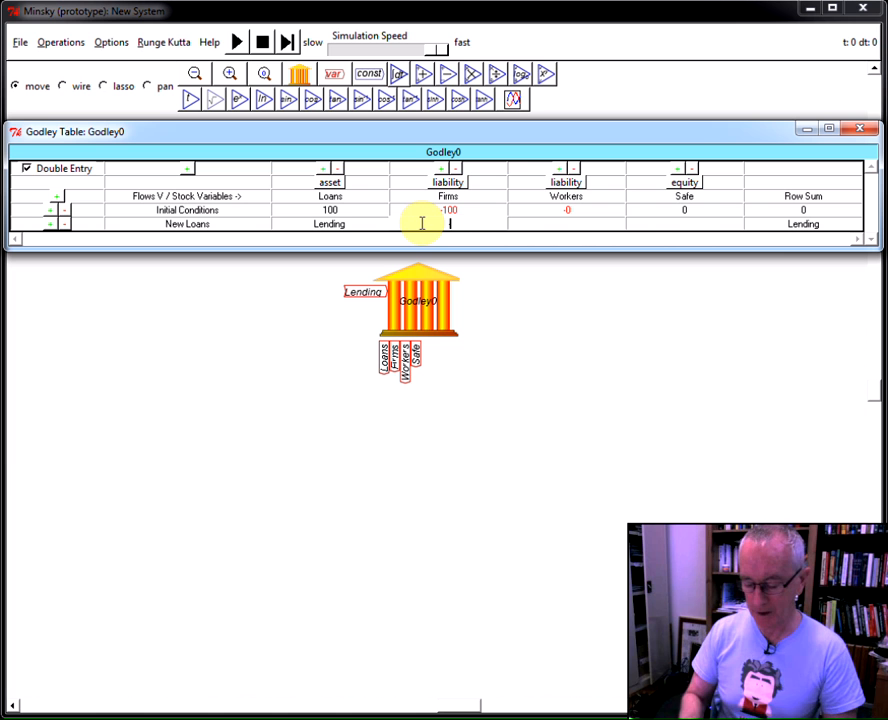
pyautogui.write('-Lending')
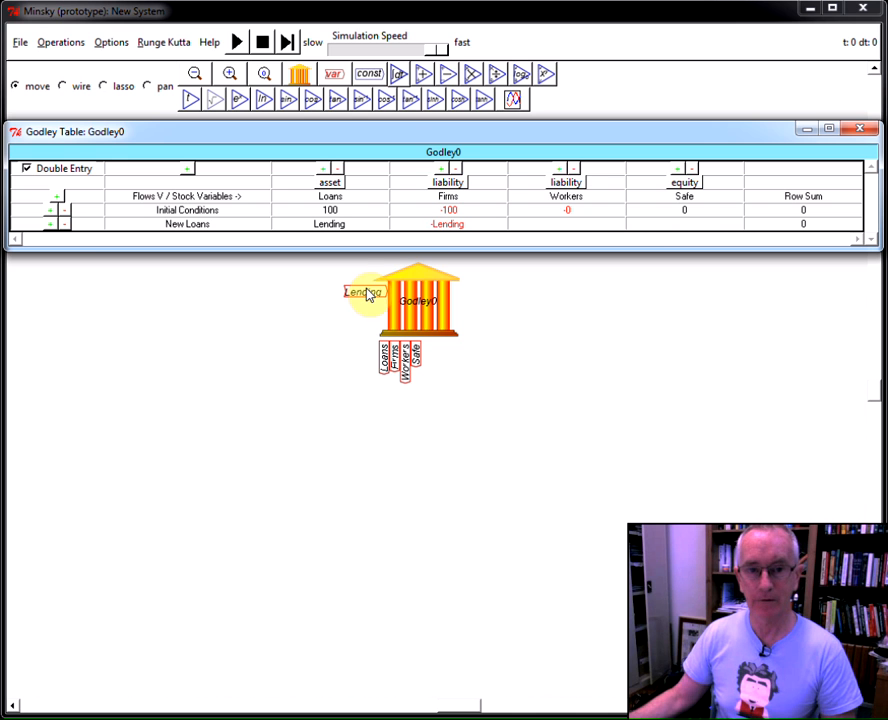
# - Select the bank's Godley table on the canvas and reopen it for editing
pyautogui.click(858, 128)
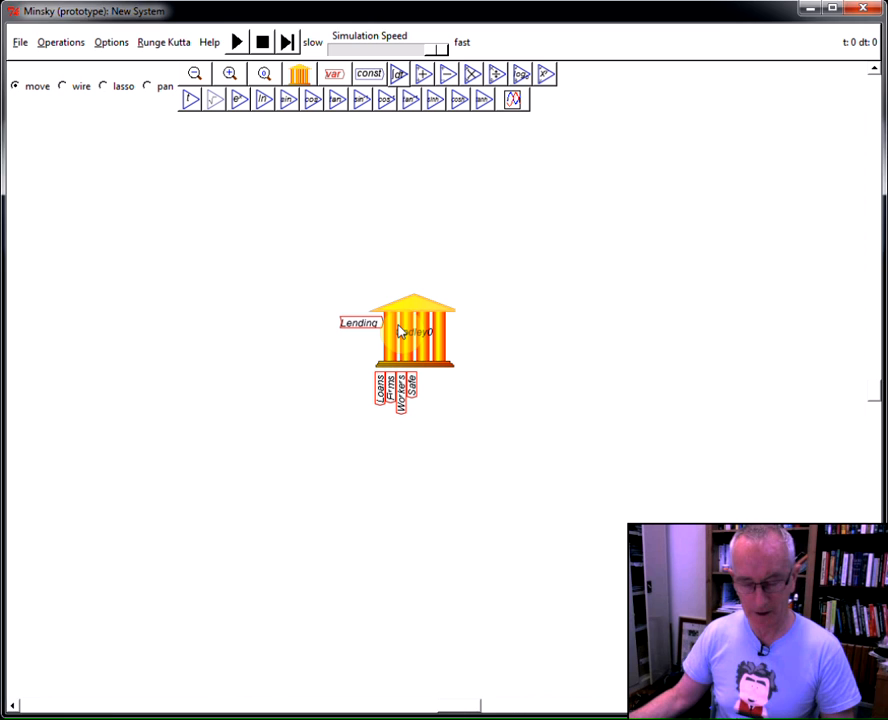
pyautogui.doubleClick(410, 340)
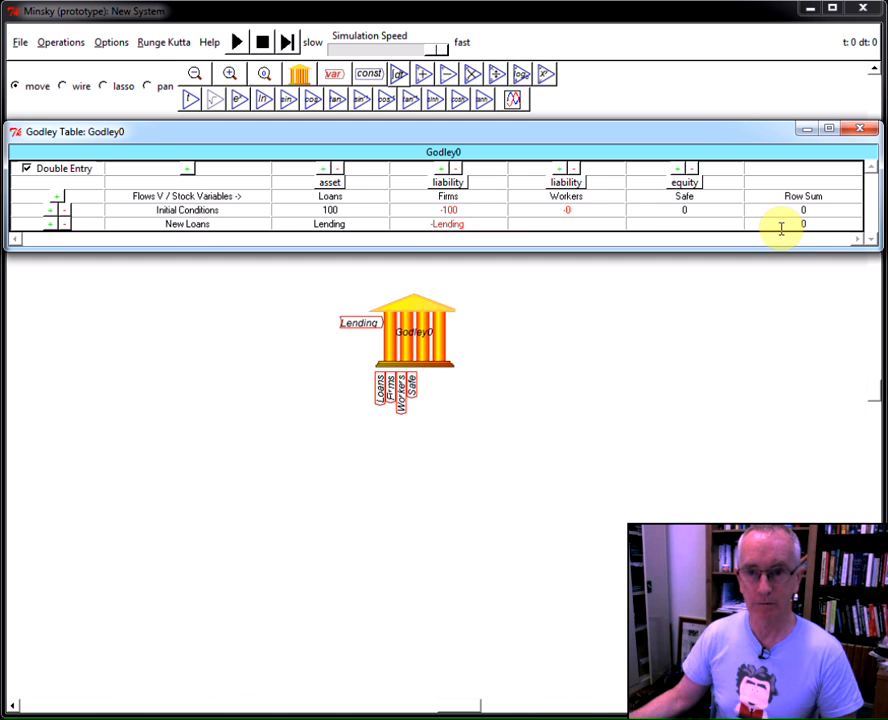
pyautogui.moveTo(56, 224)
pyautogui.write('Hire workers')
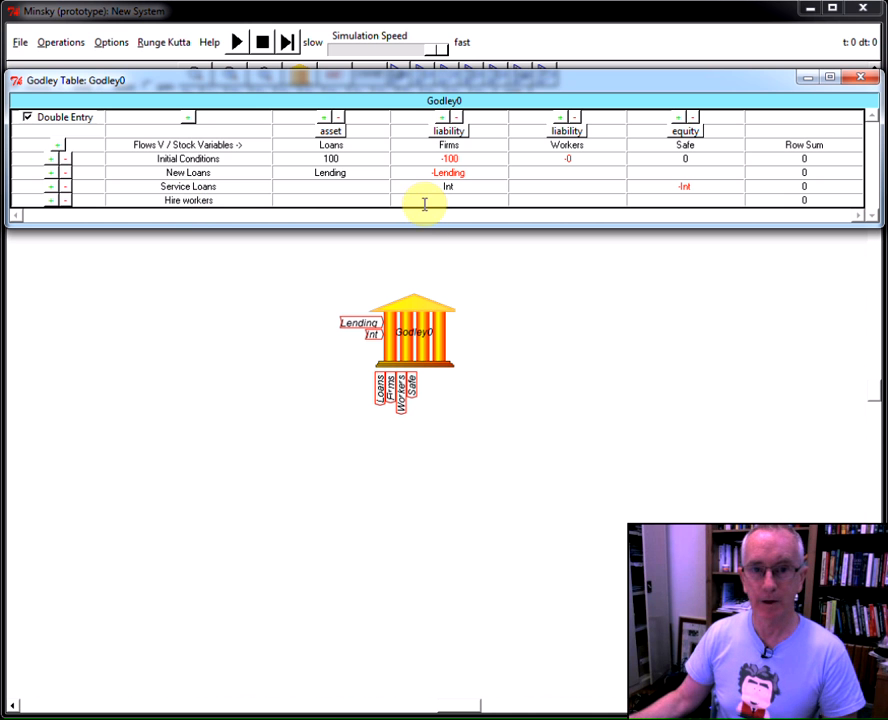
# - Add Wages and Consumption rows with Cons_W and -Cons entries, then close the table
pyautogui.write('Wages')
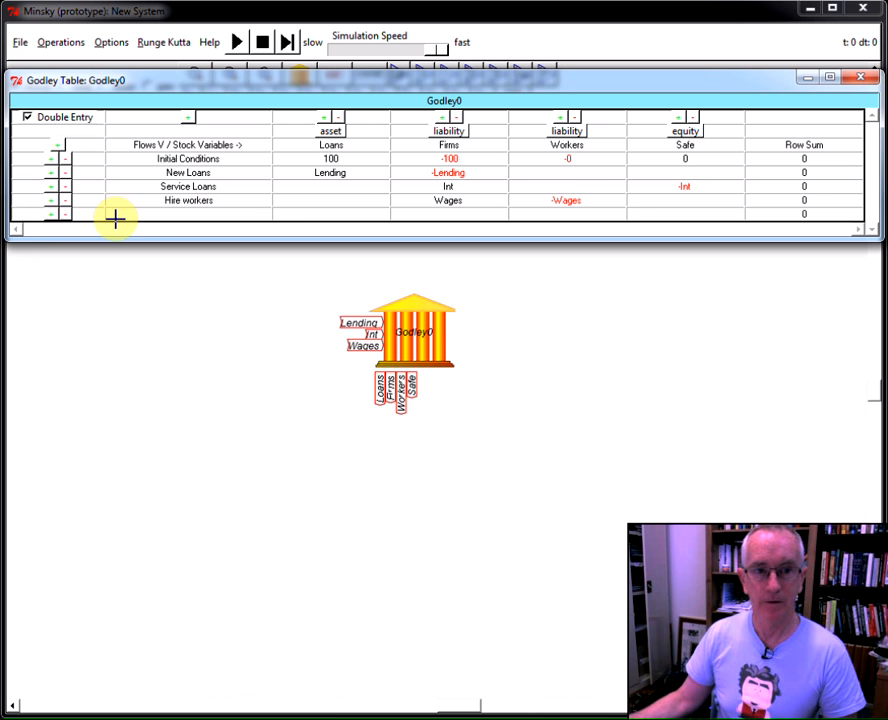
pyautogui.write('Cor')
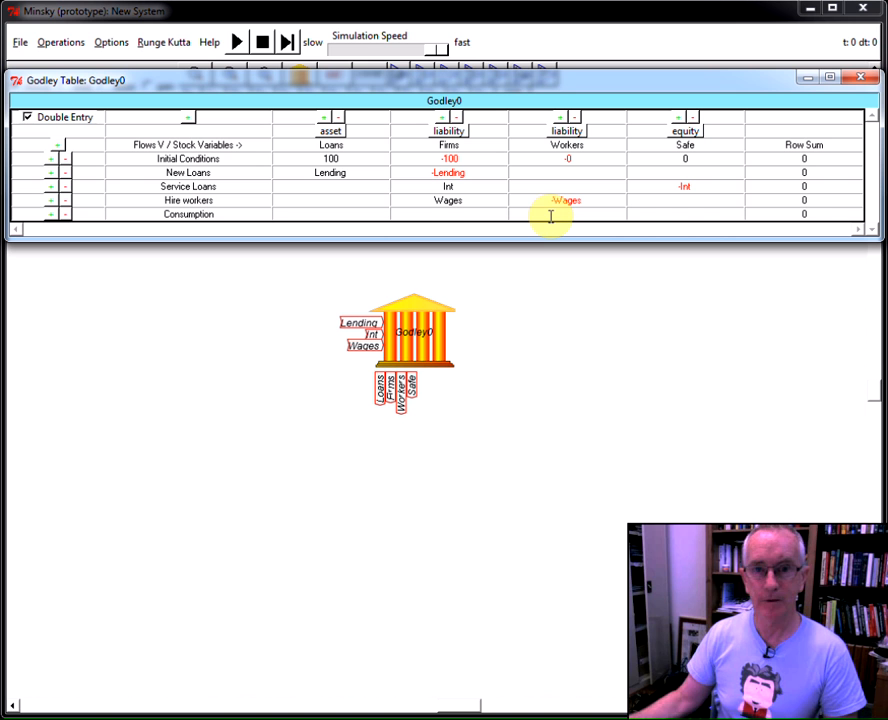
pyautogui.write('Cons')
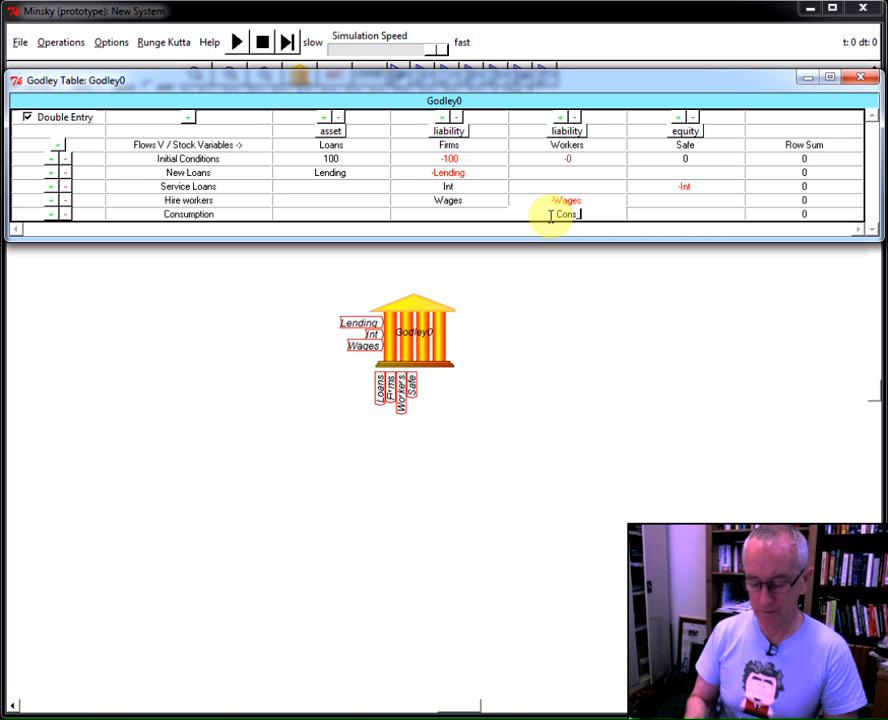
pyautogui.write('Cons_W')
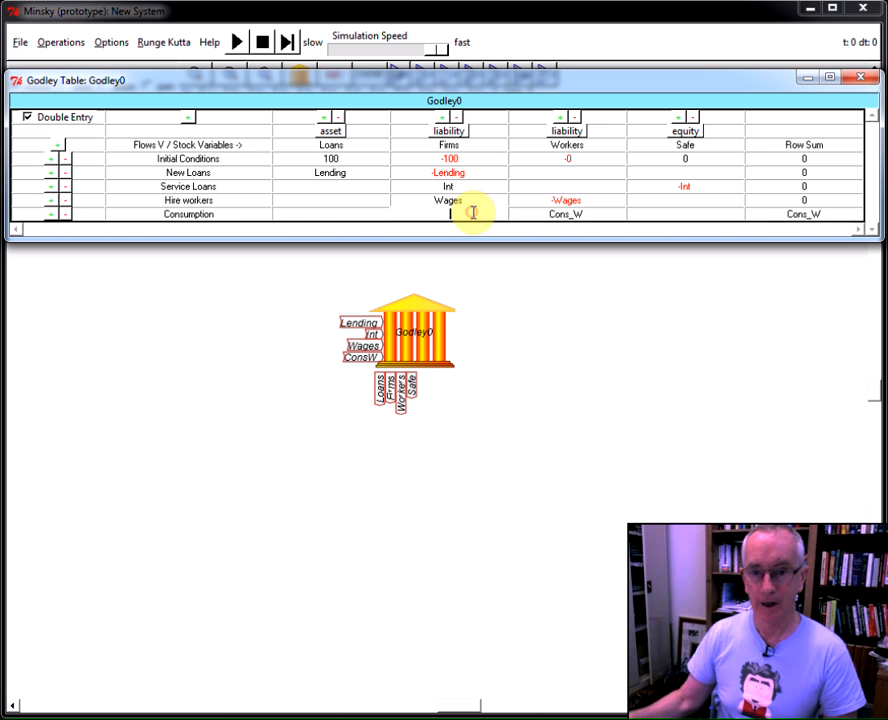
pyautogui.write('-Cons_W')
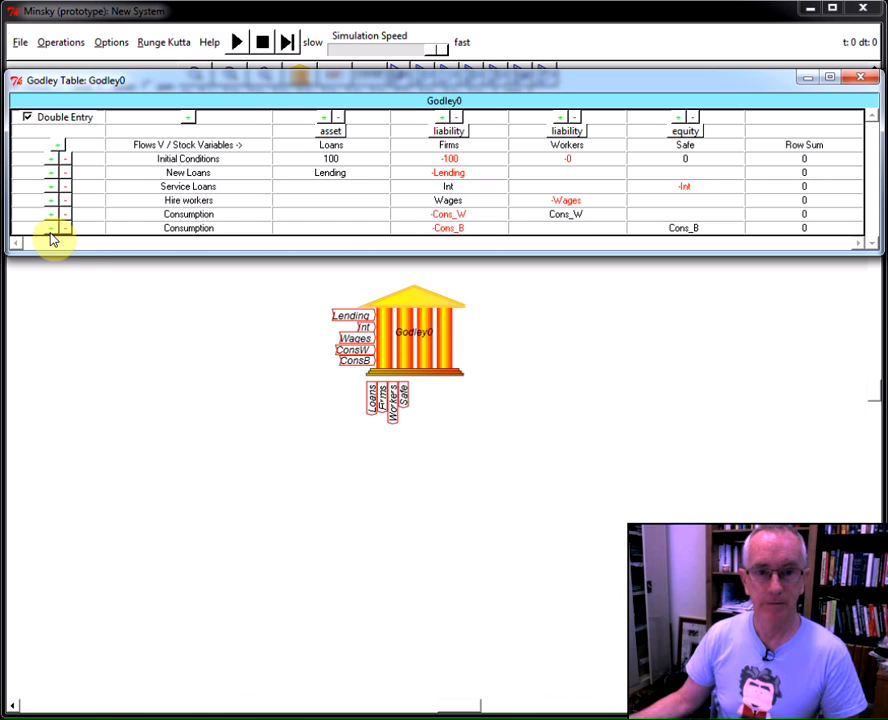
pyautogui.click(858, 80)
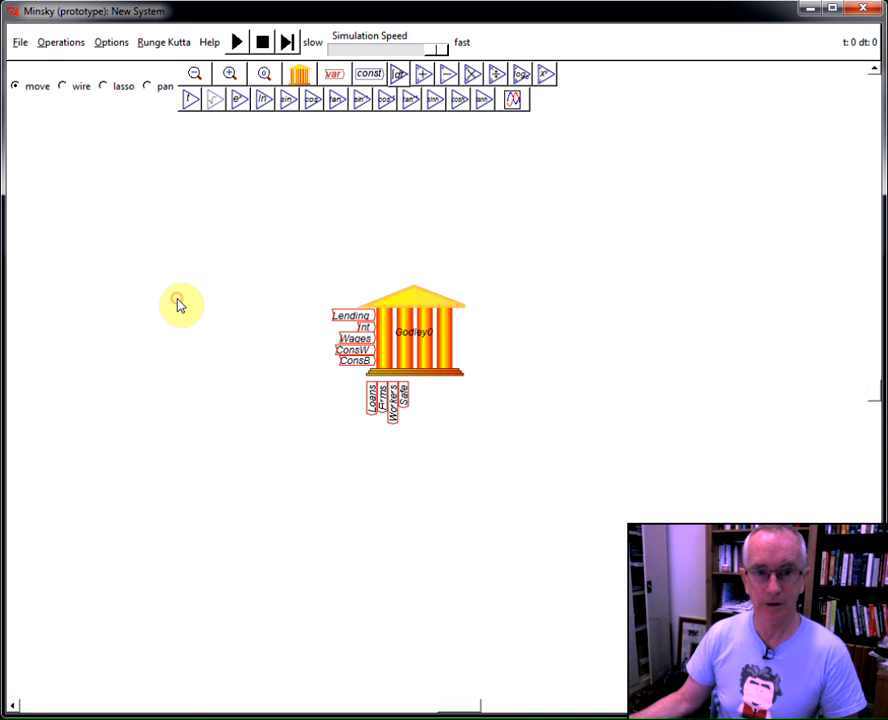
pyautogui.doubleClick(404, 336)
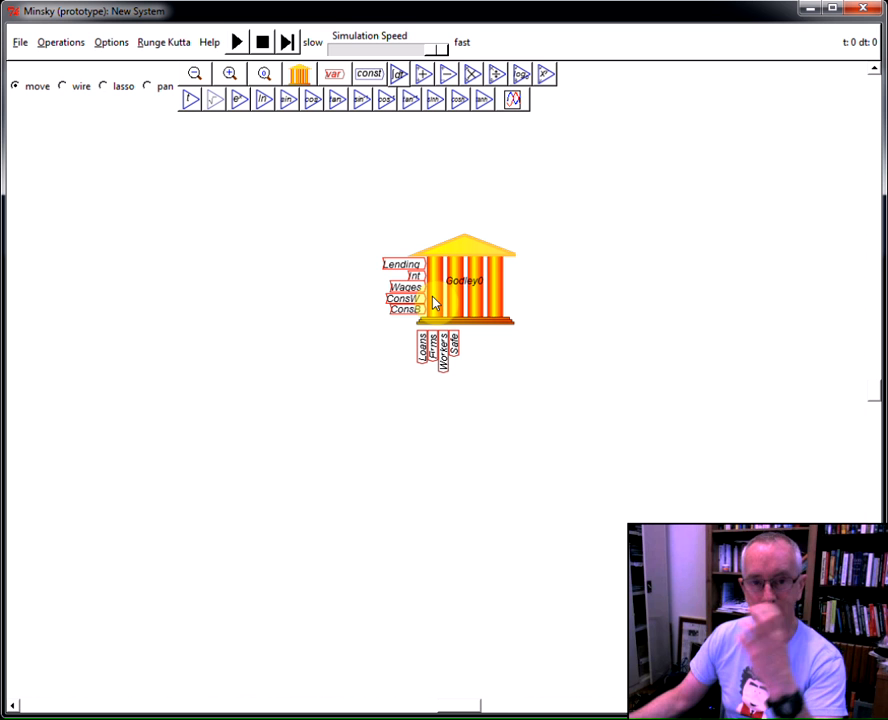
pyautogui.moveTo(360, 258)
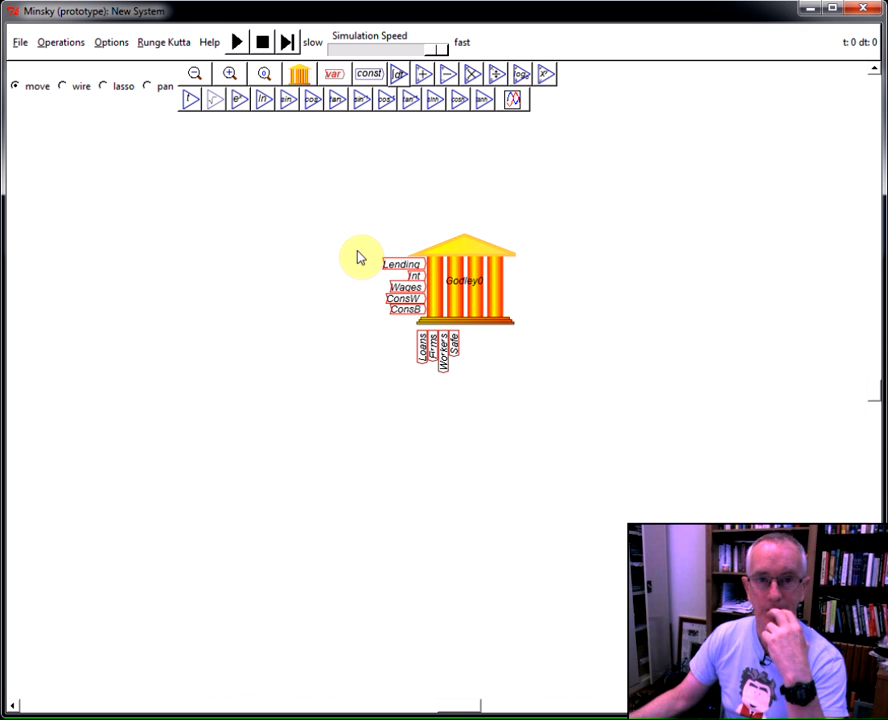
pyautogui.moveTo(364, 136)
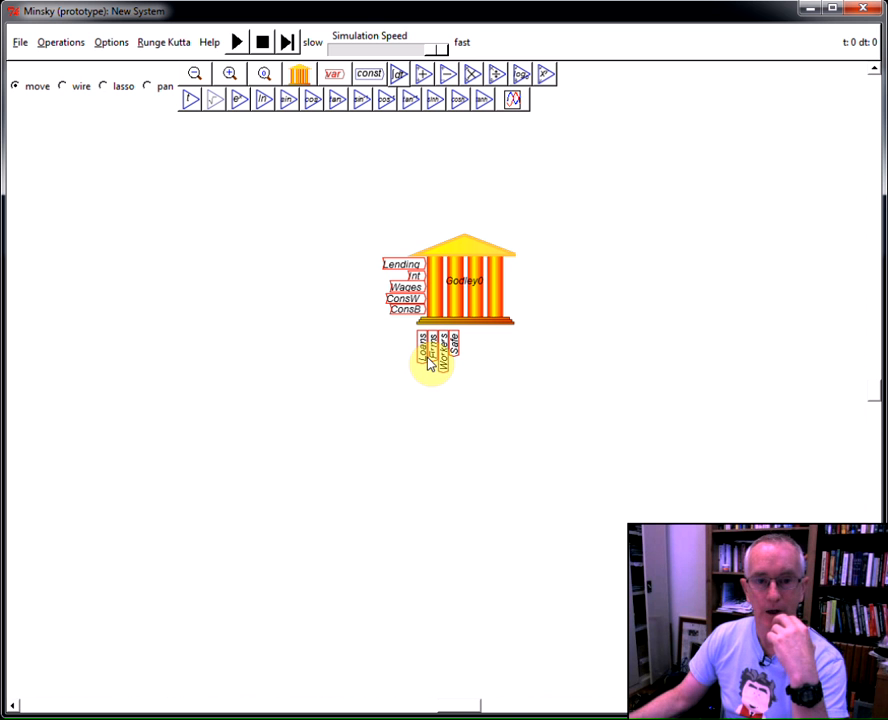
# - Copy Loans and Int onto the canvas and add a constant named r_L
pyautogui.rightClick(436, 360)
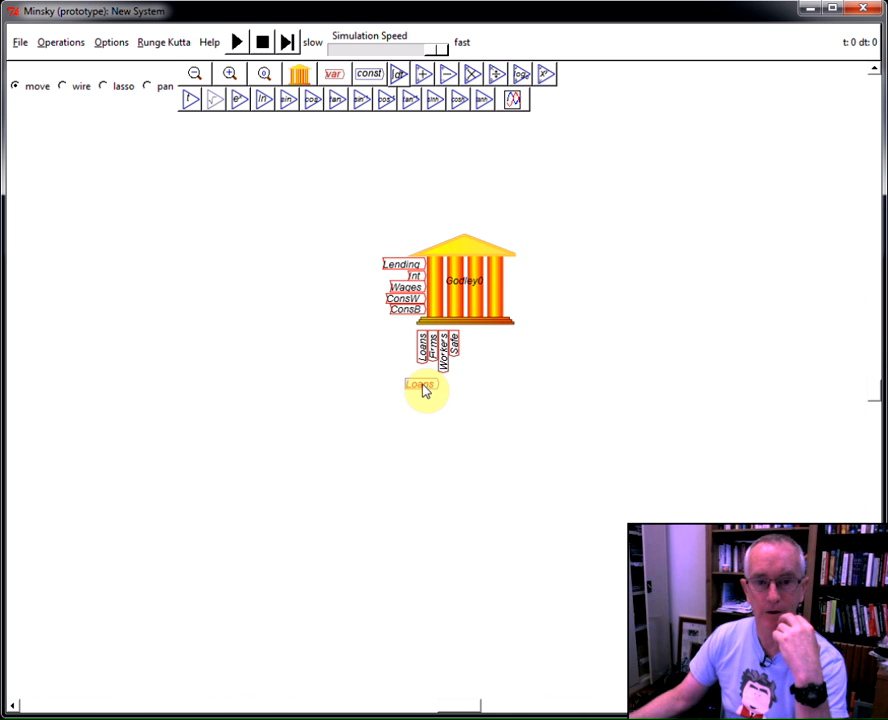
pyautogui.moveTo(420, 384); pyautogui.dragTo(66, 204)
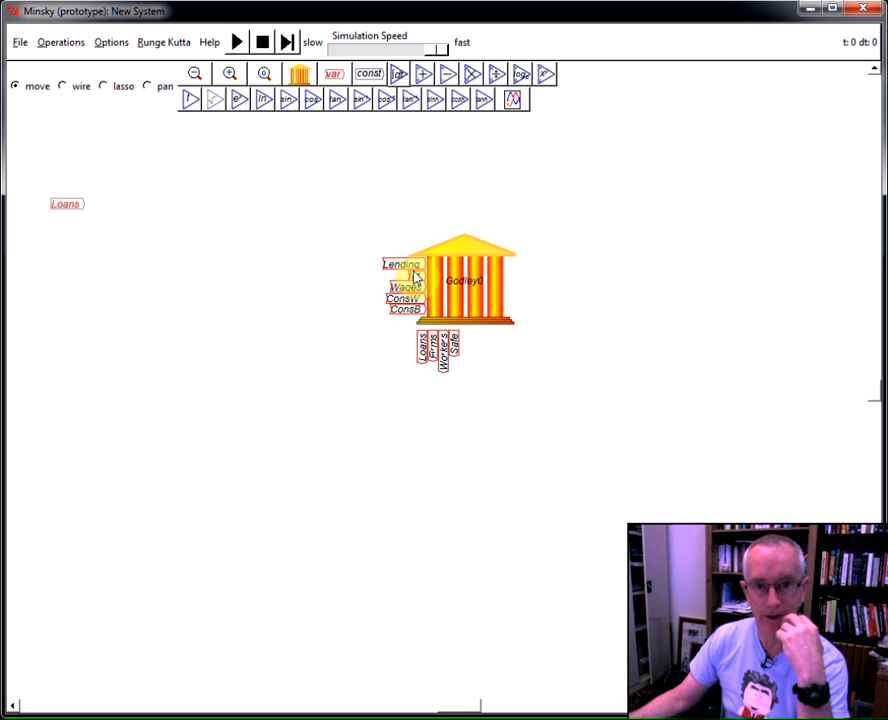
pyautogui.rightClick(410, 276)
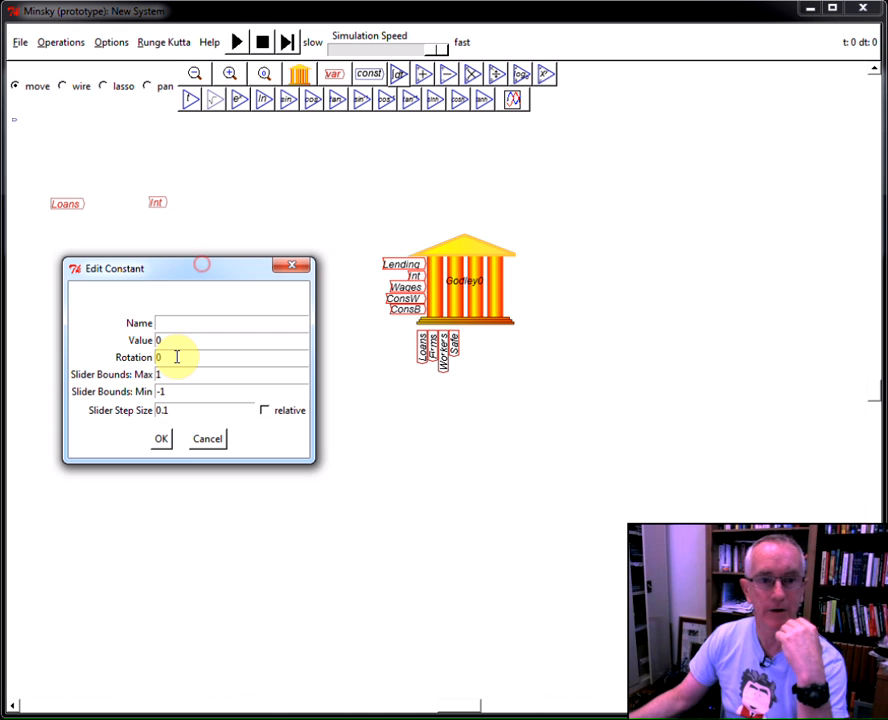
pyautogui.write('r')
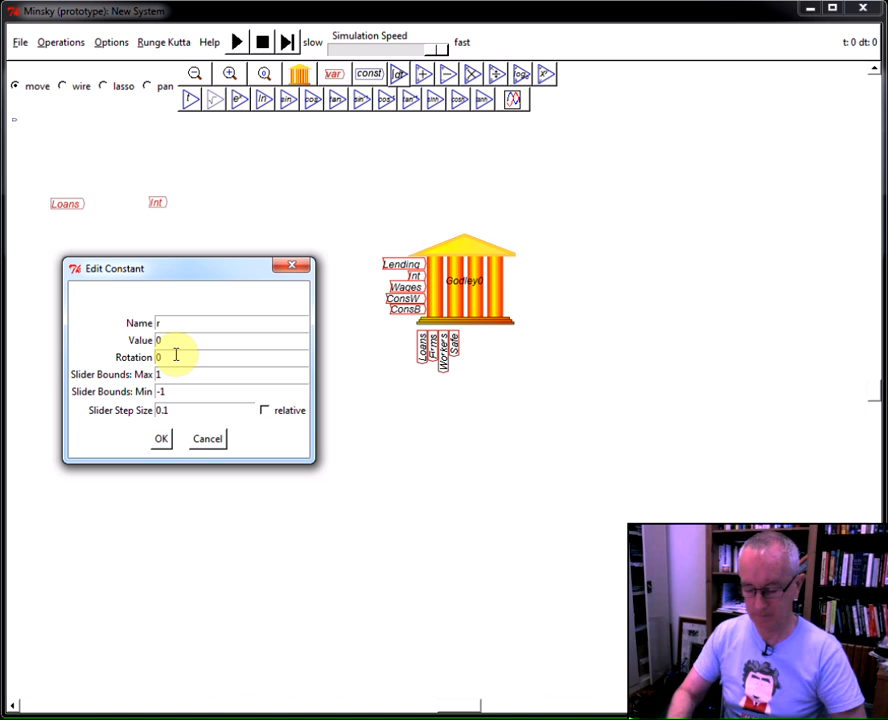
pyautogui.write('_L')
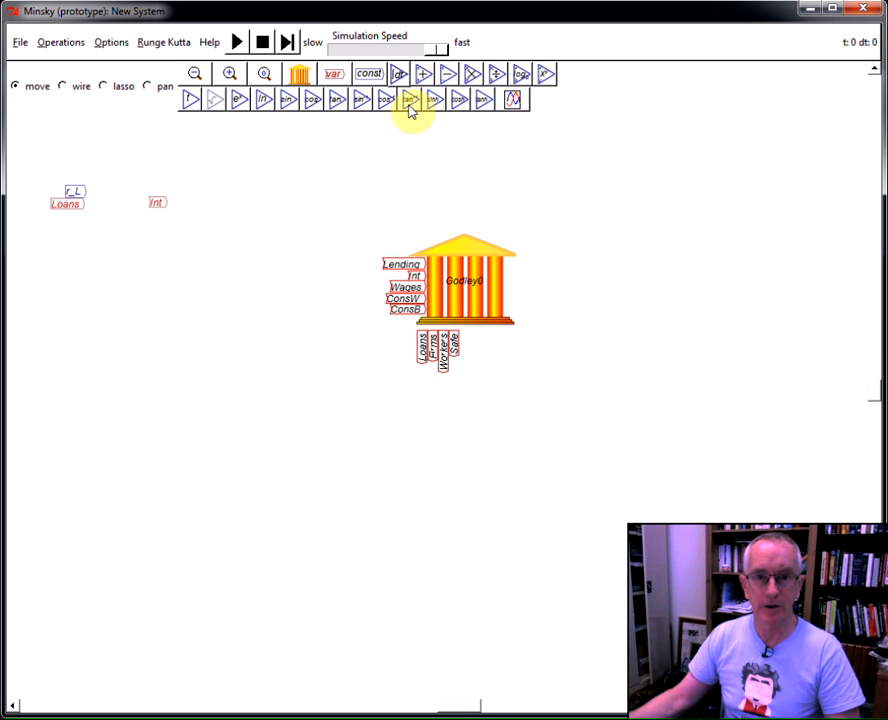
pyautogui.moveTo(150, 164)
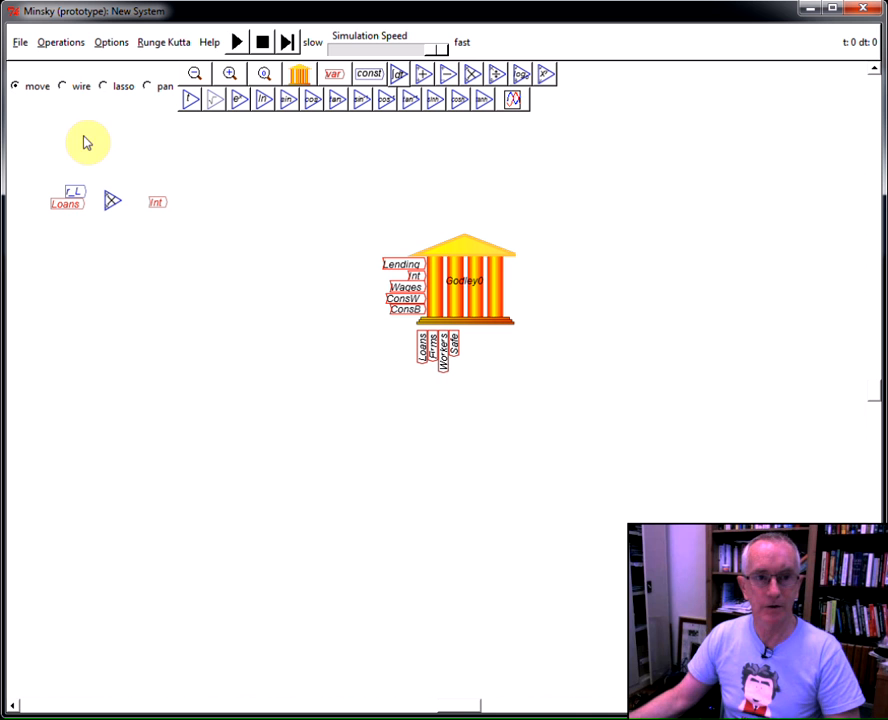
# - Wire Loans and r_L into Int, then copy the Wages flow variable
pyautogui.click(62, 86)
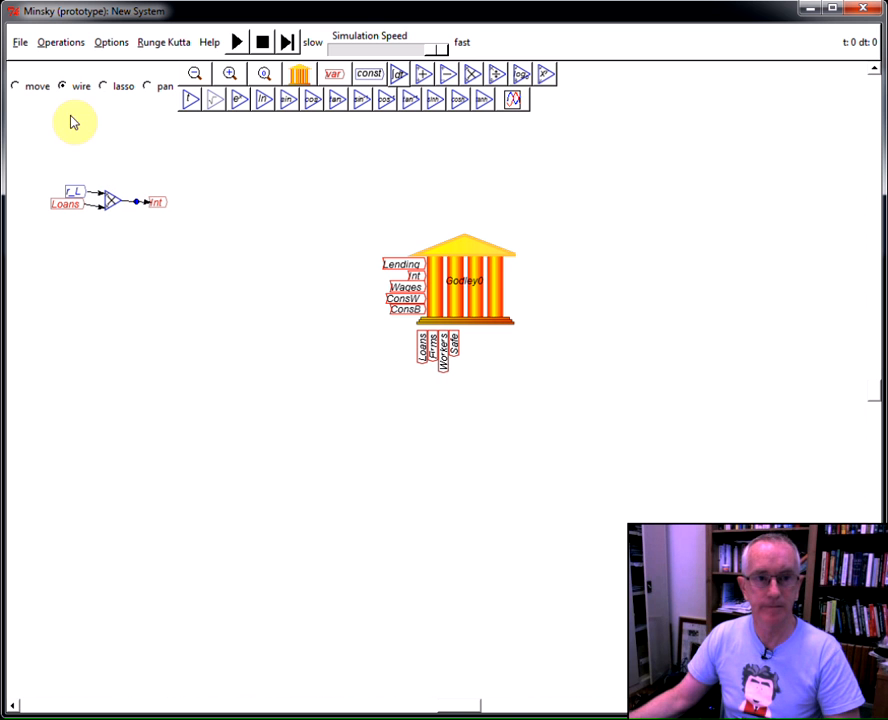
pyautogui.click(16, 86)
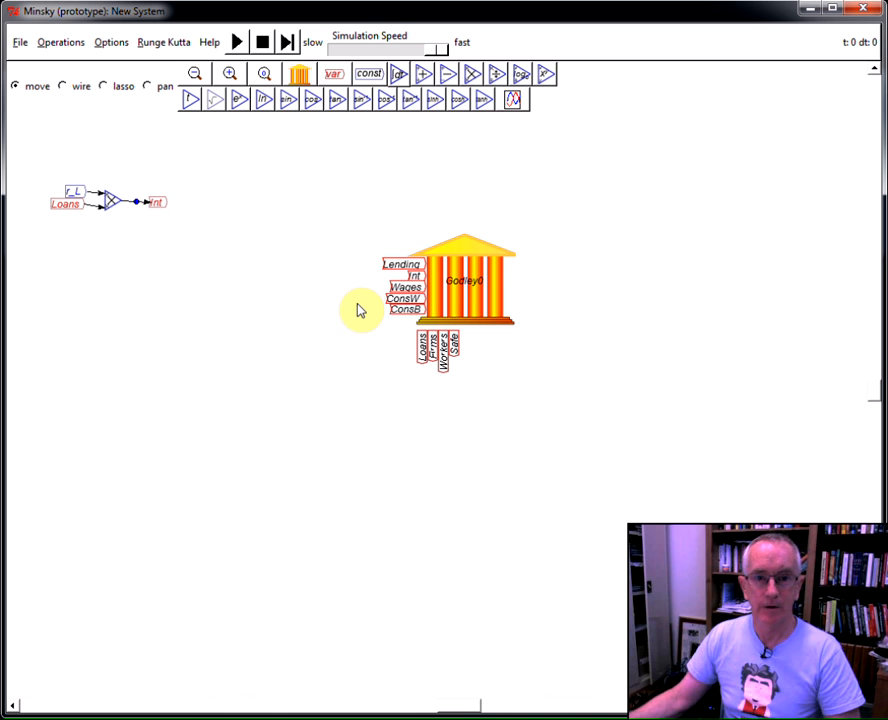
pyautogui.rightClick(404, 298)
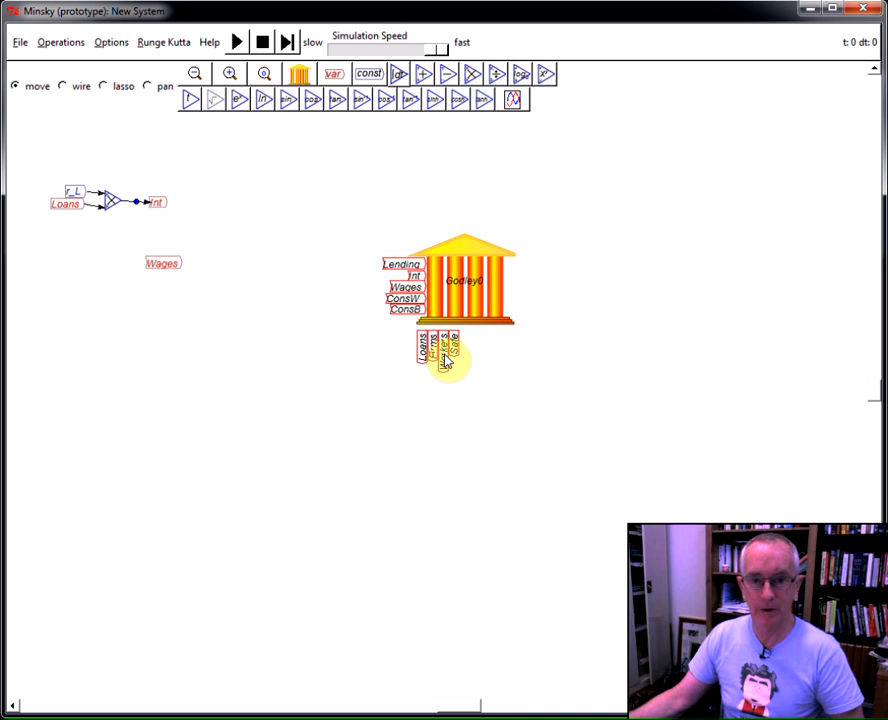
# - Copy the Firms stock variable and add a constant named w
pyautogui.rightClick(446, 350)
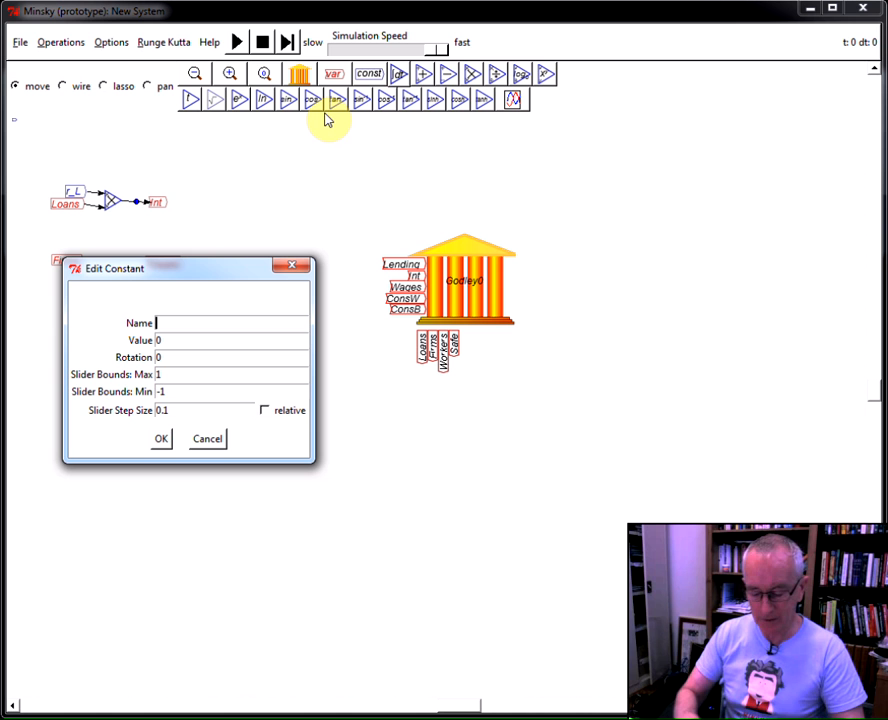
pyautogui.write('w')
pyautogui.click(230, 340)
pyautogui.write('3')
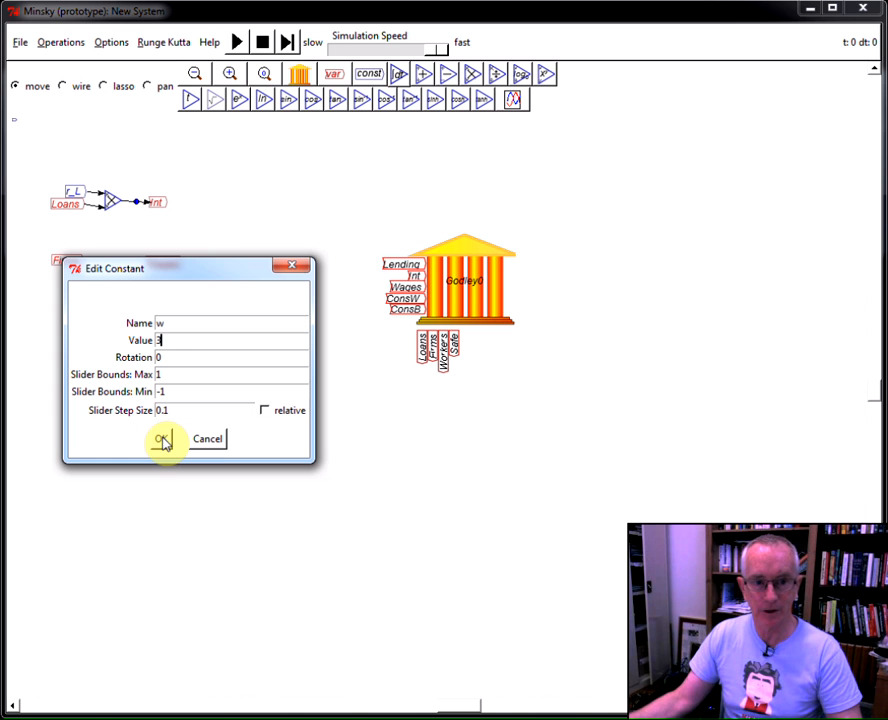
pyautogui.click(164, 440)
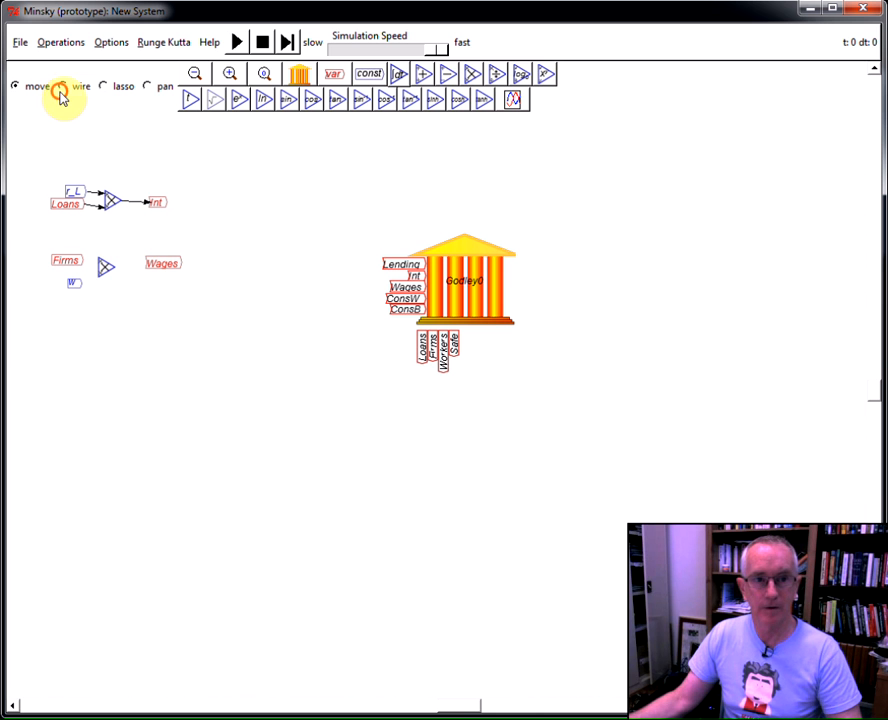
# - Wire Firms times w into Wages, then copy the Lending flow variable
pyautogui.click(62, 86)
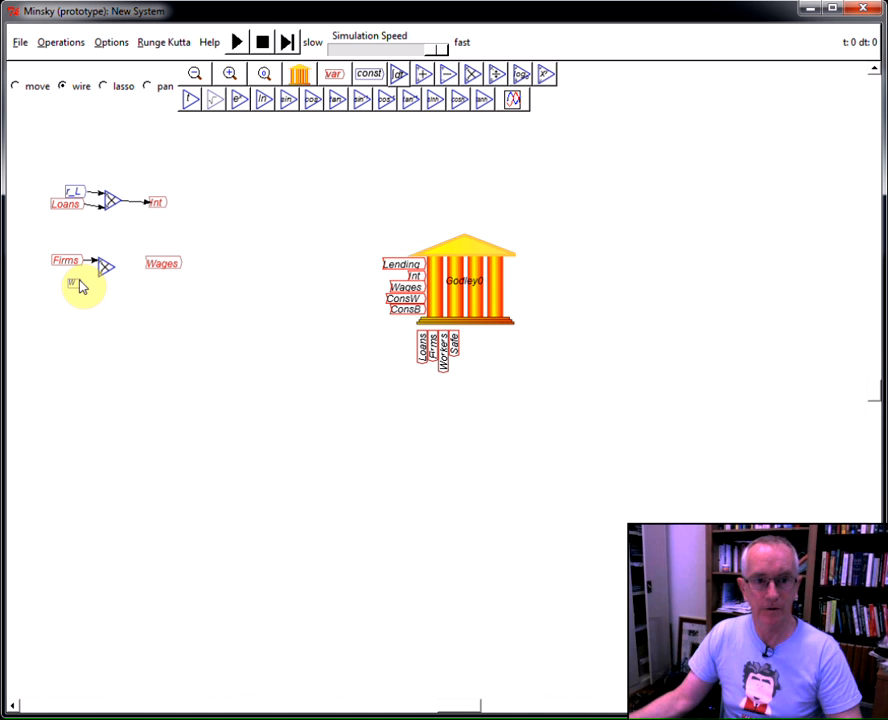
pyautogui.moveTo(72, 284); pyautogui.dragTo(148, 264)
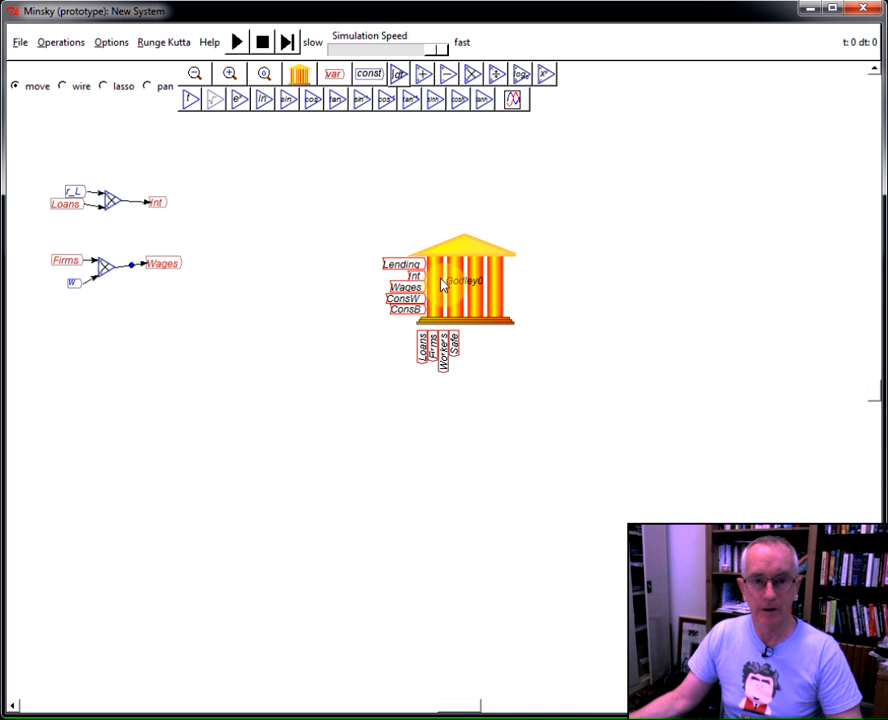
pyautogui.rightClick(450, 284)
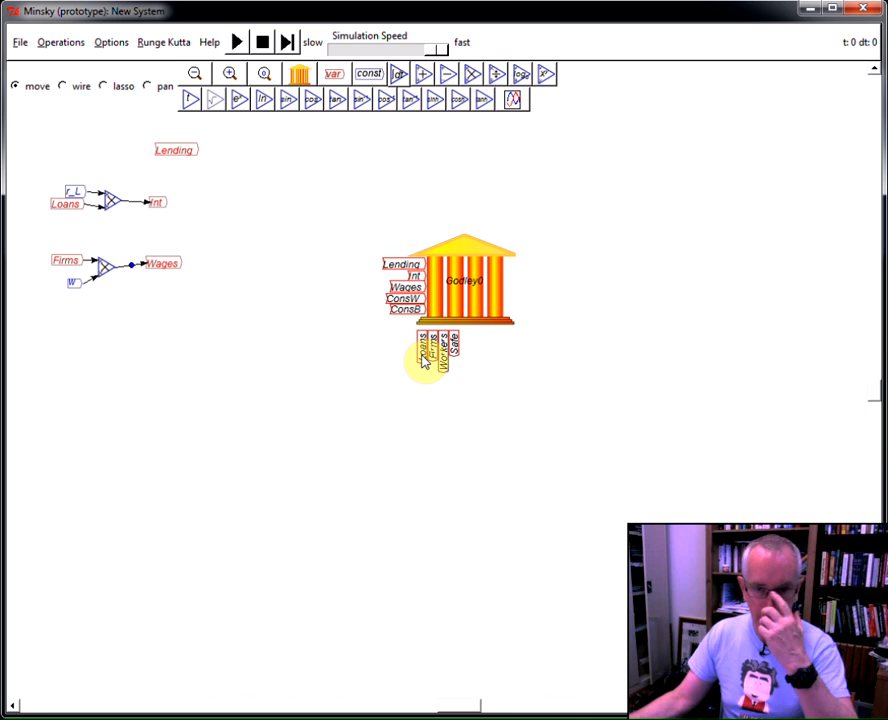
# - Copy the Loans variable and define constant g_loans = 0.1 as the Lending growth factor
pyautogui.rightClick(424, 350)
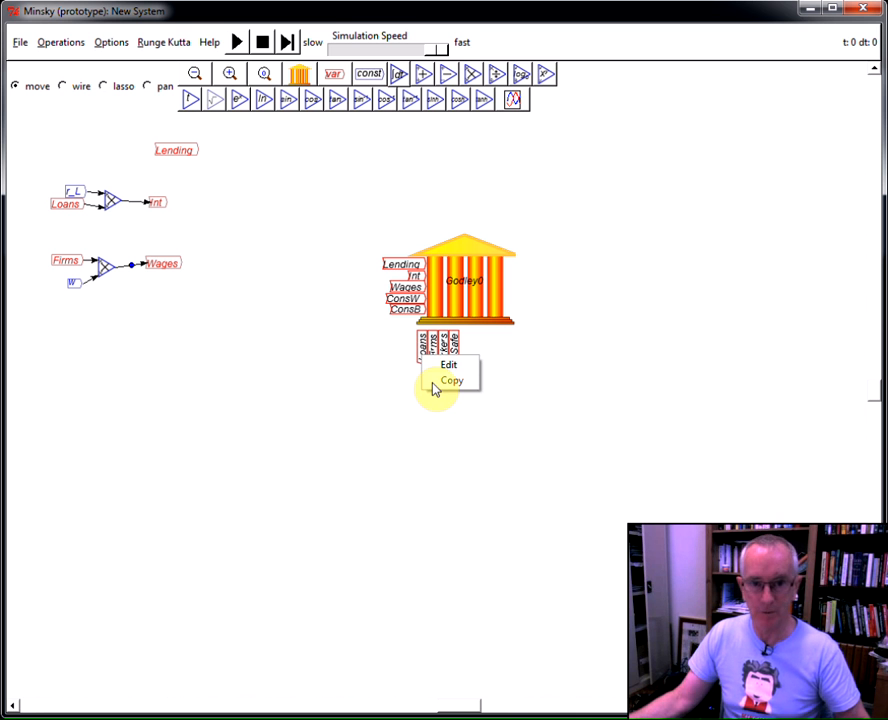
pyautogui.click(452, 380)
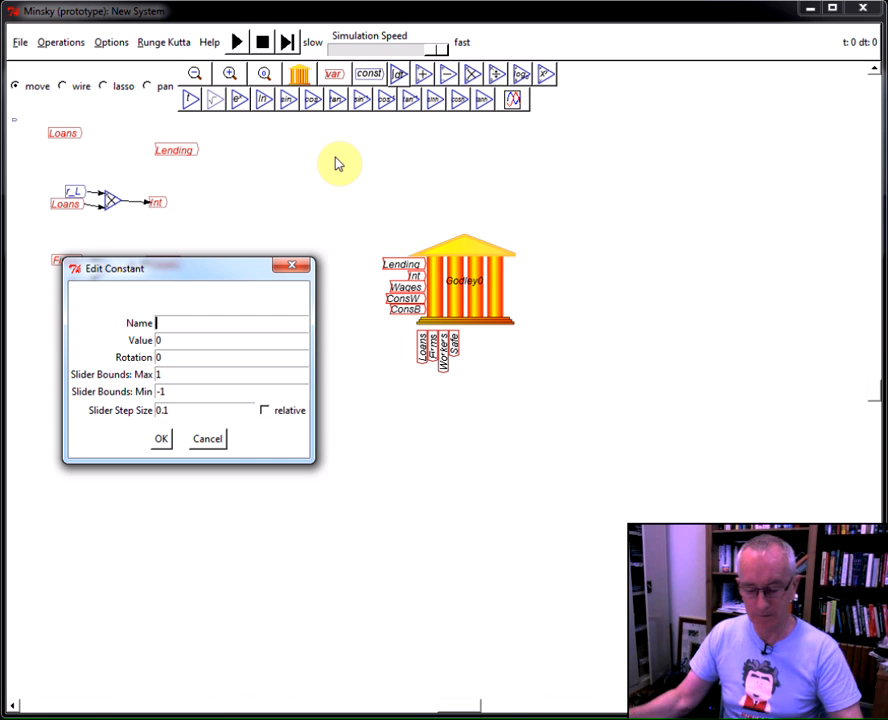
pyautogui.write('g_loans')
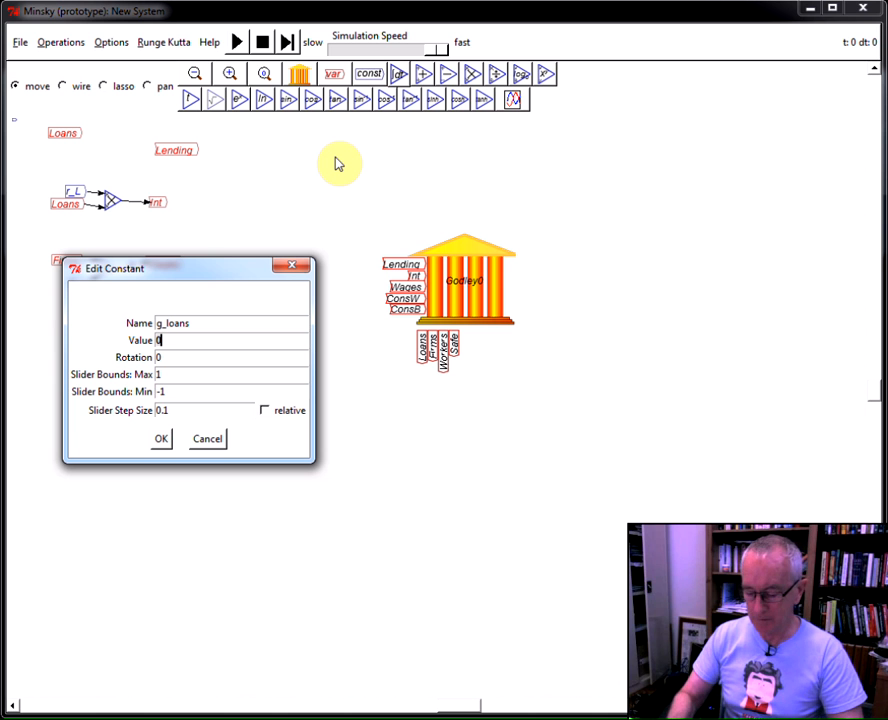
pyautogui.write('.1')
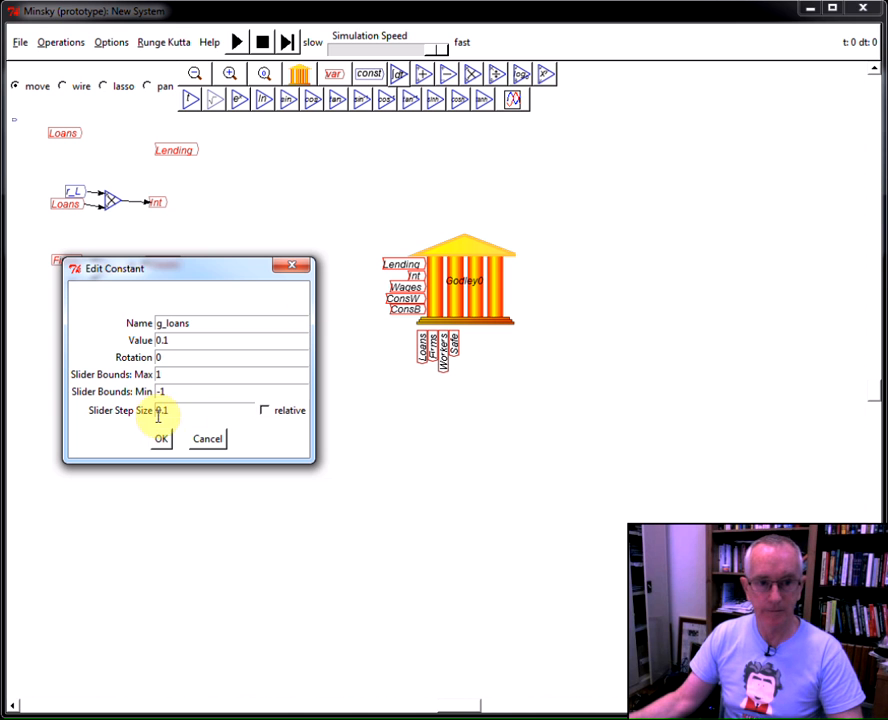
pyautogui.click(160, 440)
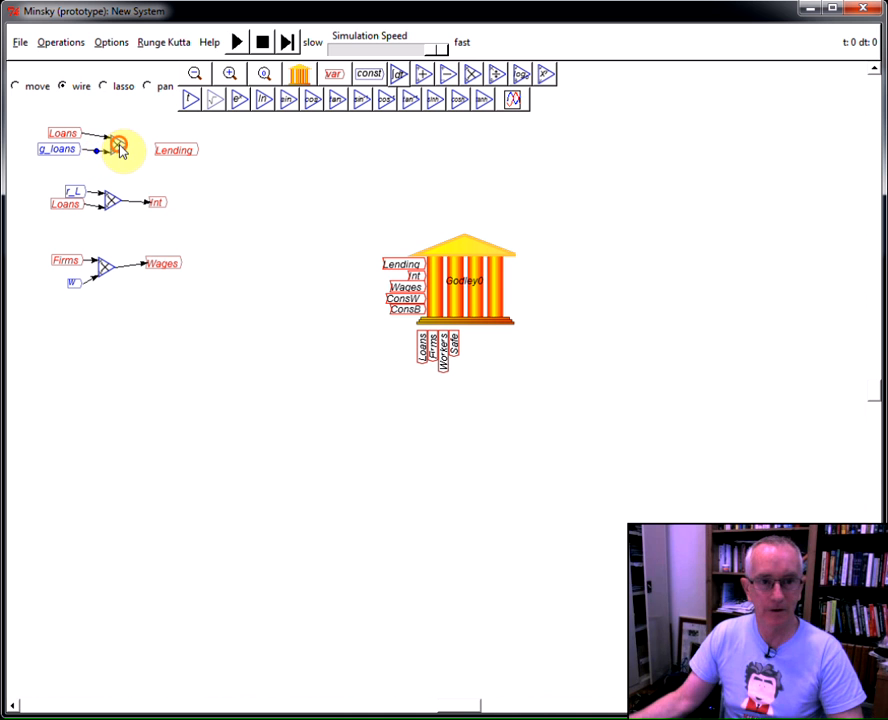
pyautogui.click(16, 86)
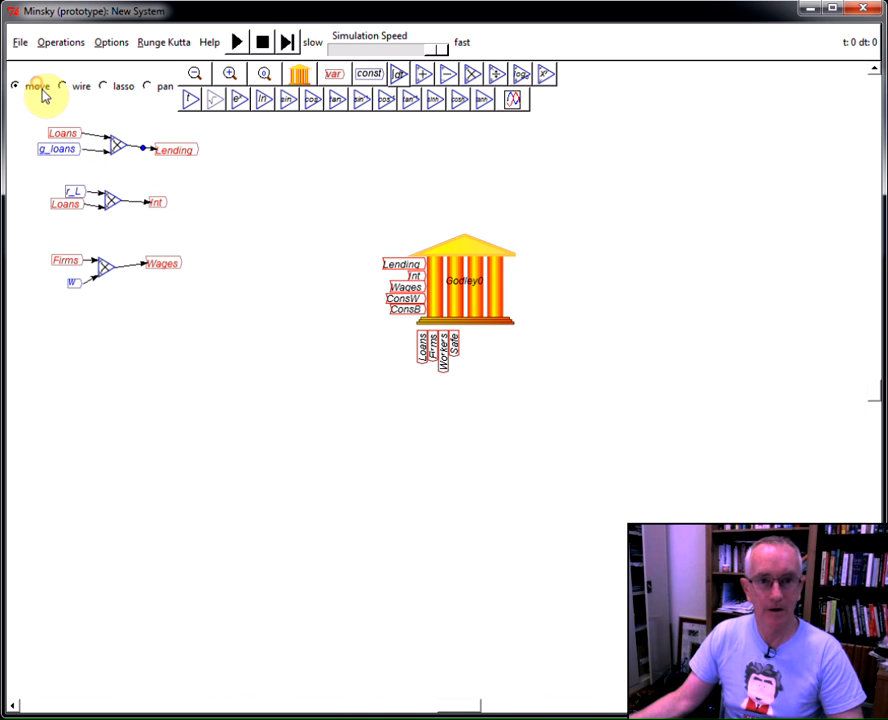
# - Place a Workers variable and define the new constant tau_WC with its value
pyautogui.rightClick(410, 304)
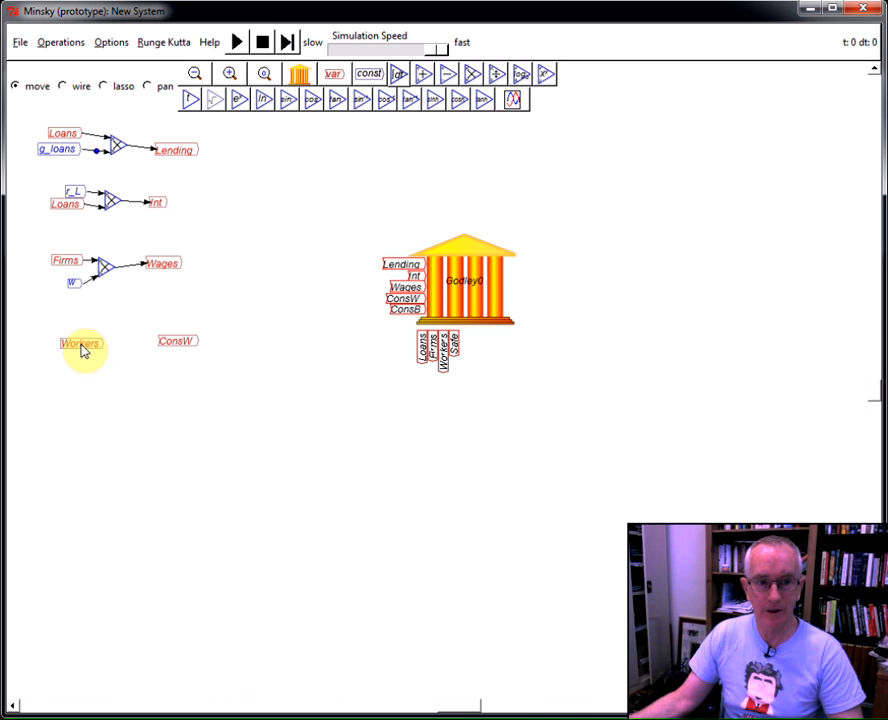
pyautogui.moveTo(80, 344); pyautogui.dragTo(56, 332)
pyautogui.write('tau_')
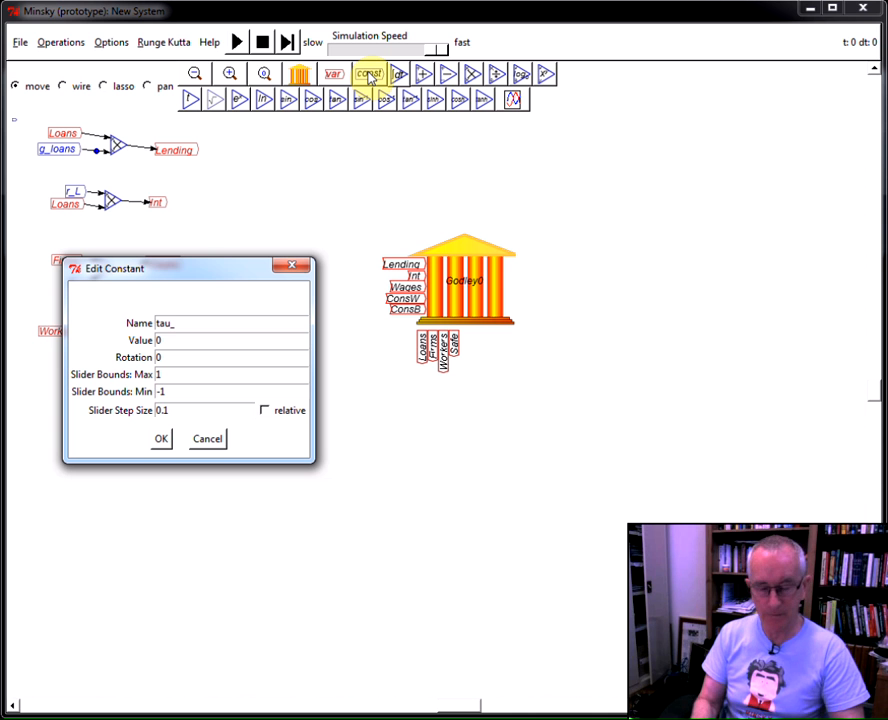
pyautogui.write('WC')
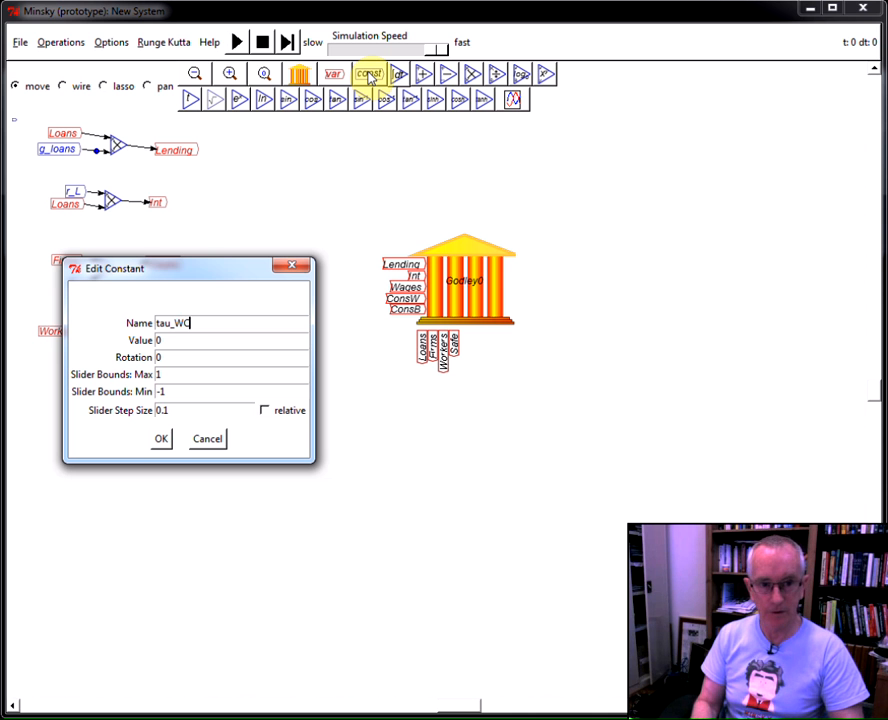
pyautogui.write('.04')
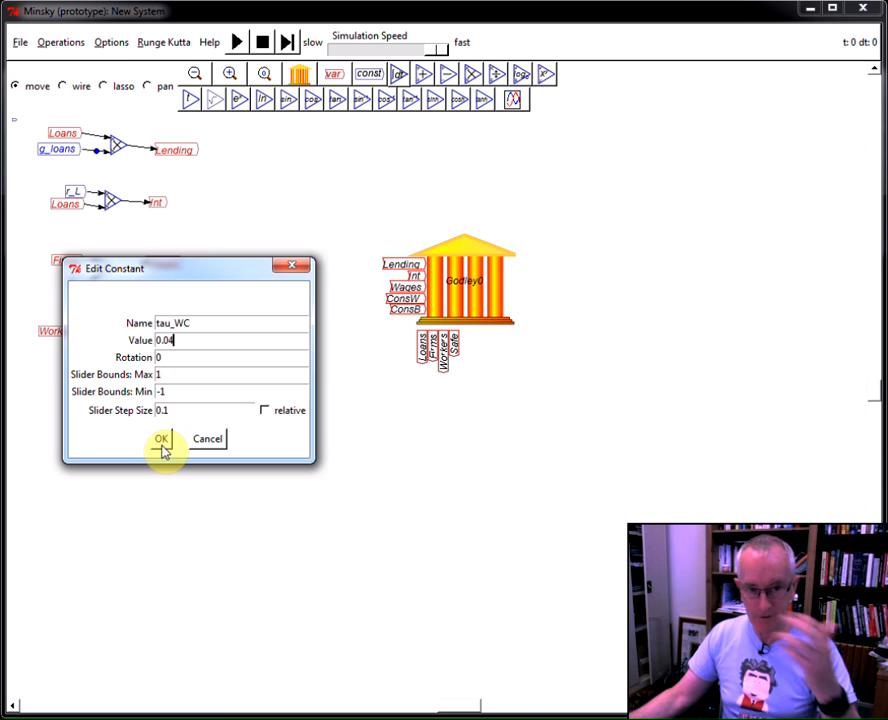
pyautogui.click(160, 440)
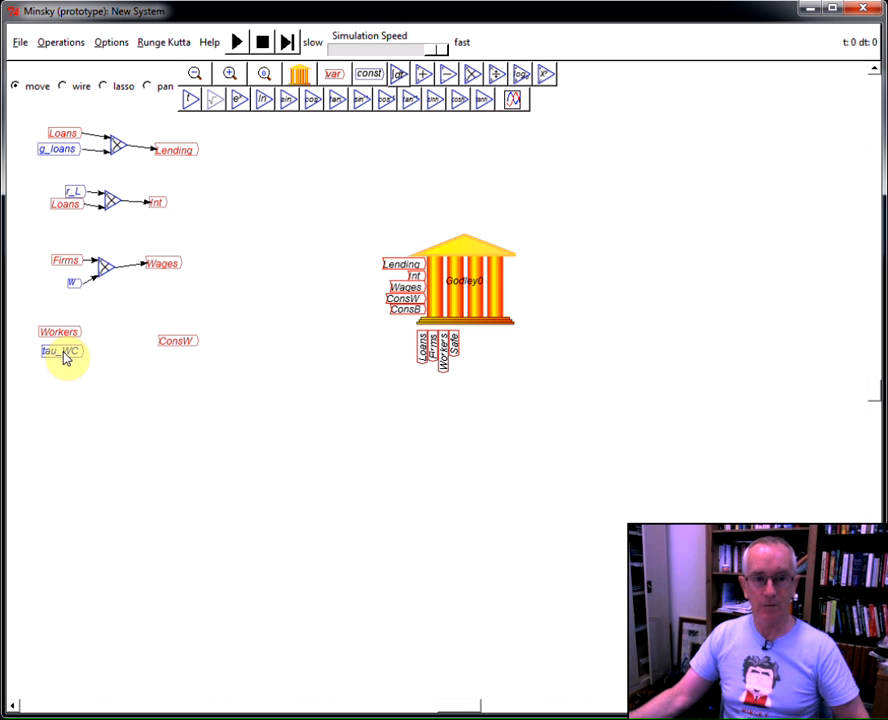
pyautogui.moveTo(392, 152)
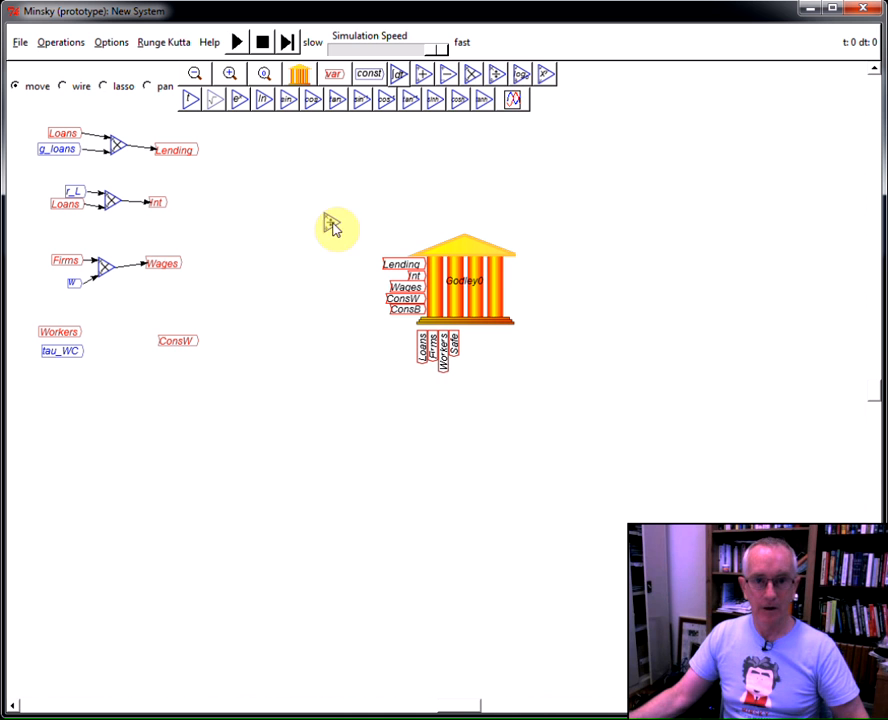
pyautogui.moveTo(112, 348)
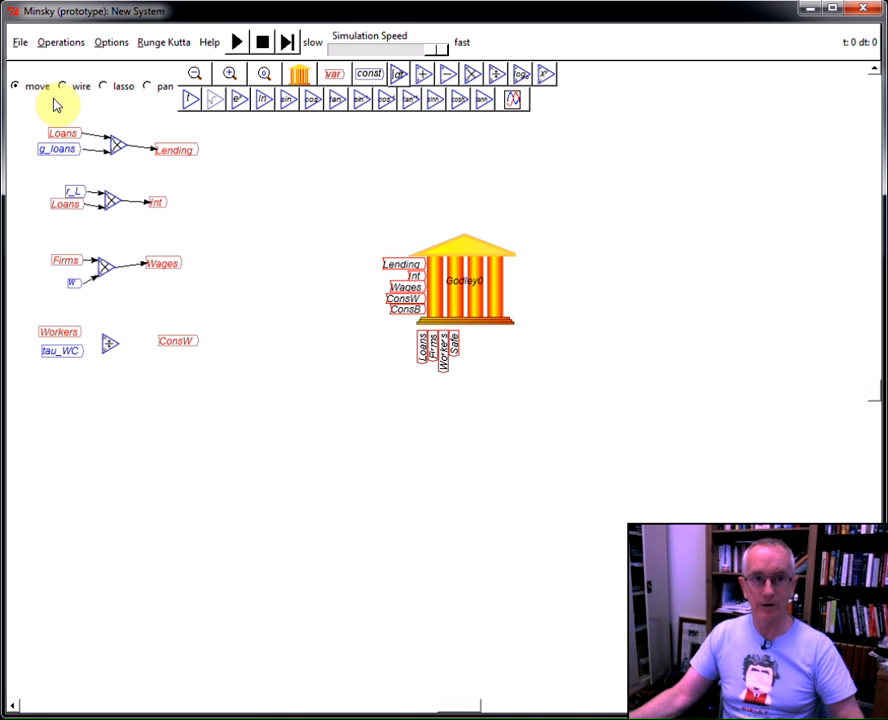
# - Wire Workers over tau_WC through the divide block into ConsW
pyautogui.click(64, 86)
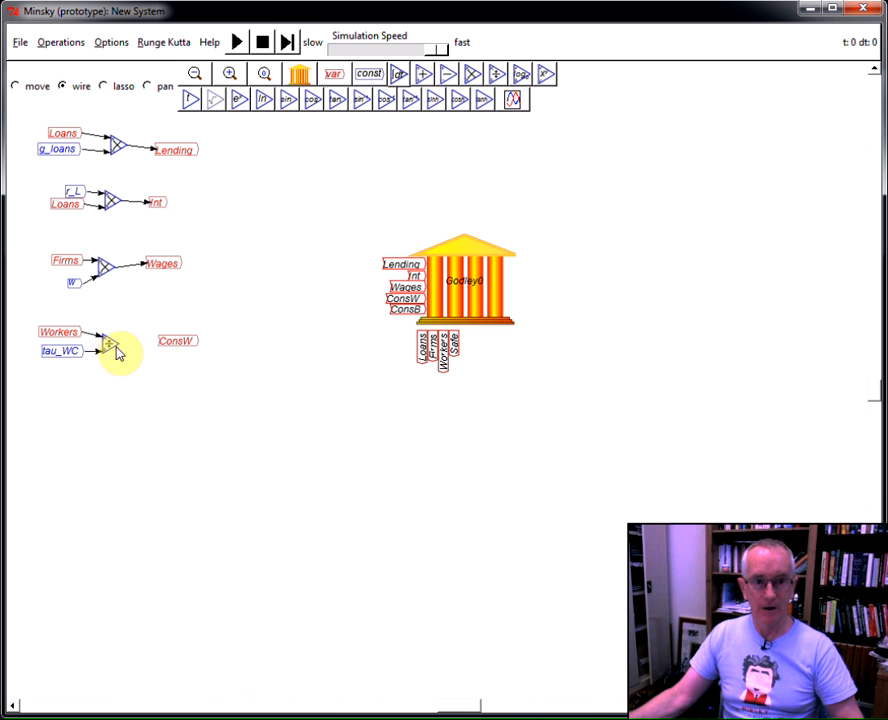
pyautogui.moveTo(108, 344); pyautogui.dragTo(150, 340)
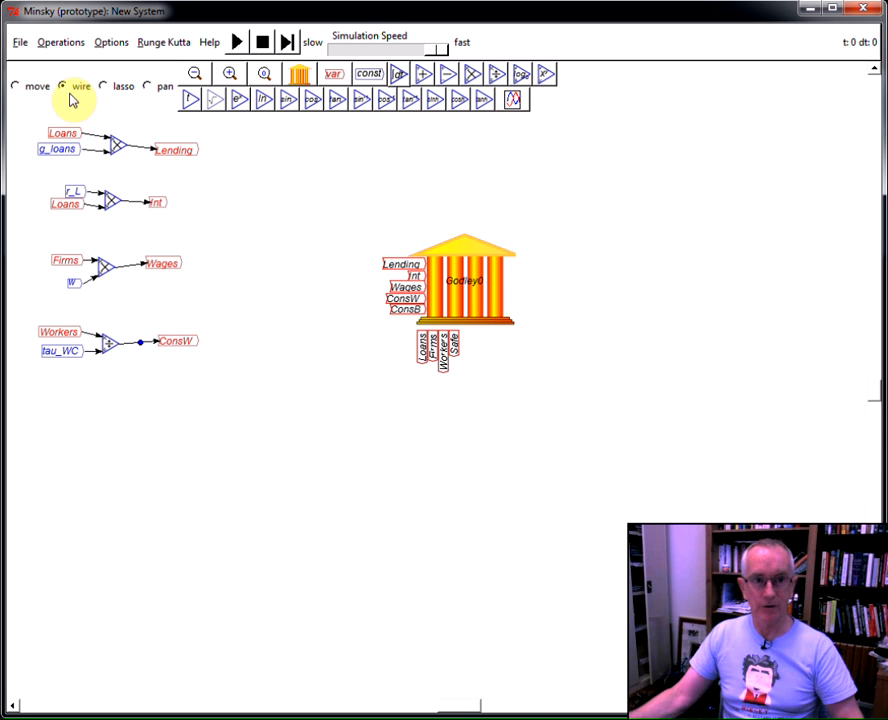
pyautogui.click(14, 86)
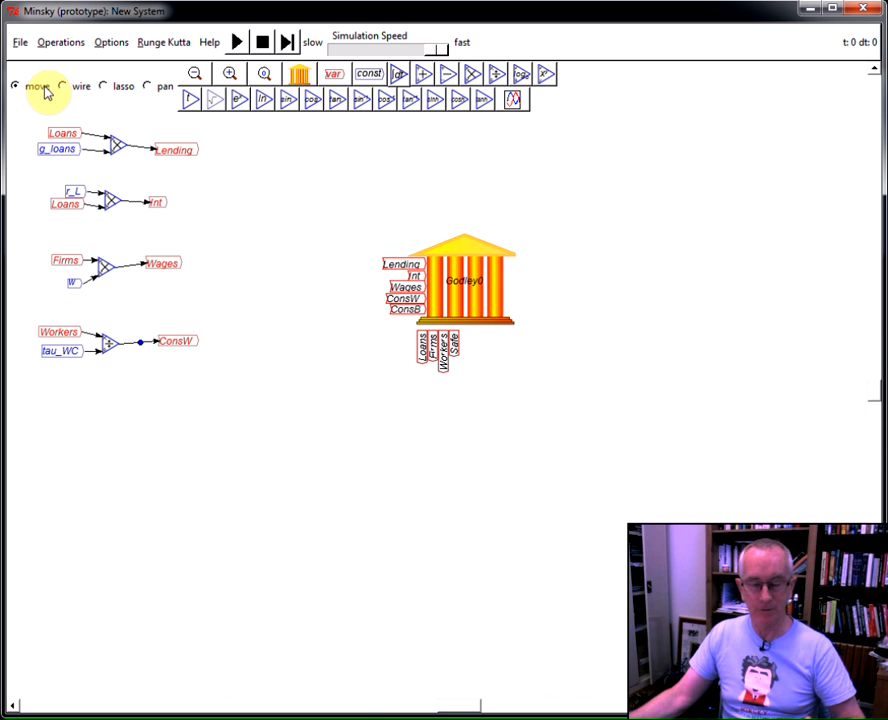
pyautogui.moveTo(218, 308)
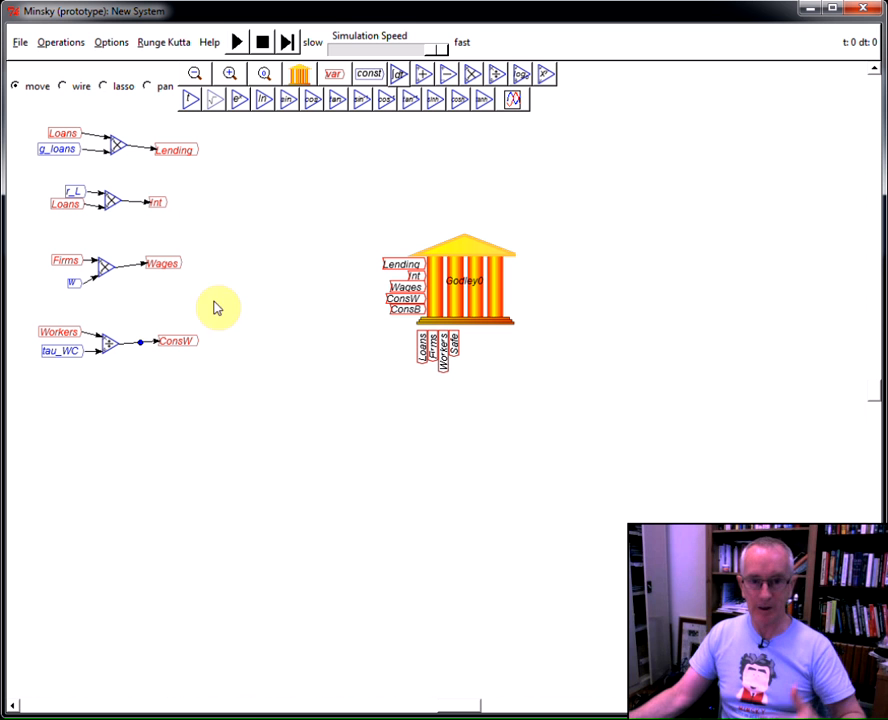
# - Place a Safe variable and a tau_BC constant, dividing Safe by tau_BC into ConsB
pyautogui.rightClick(456, 344)
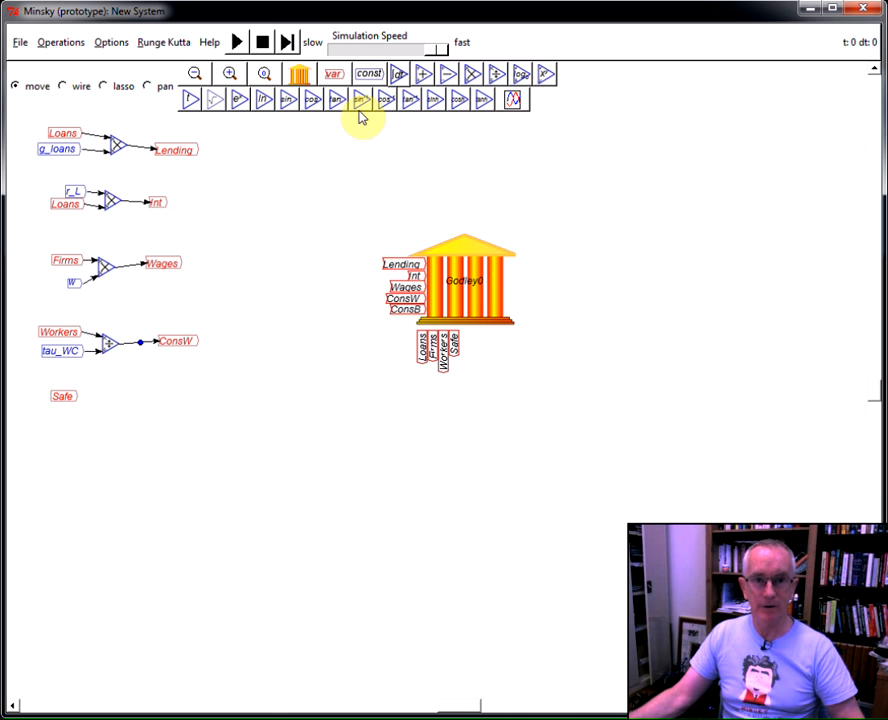
pyautogui.click(368, 72)
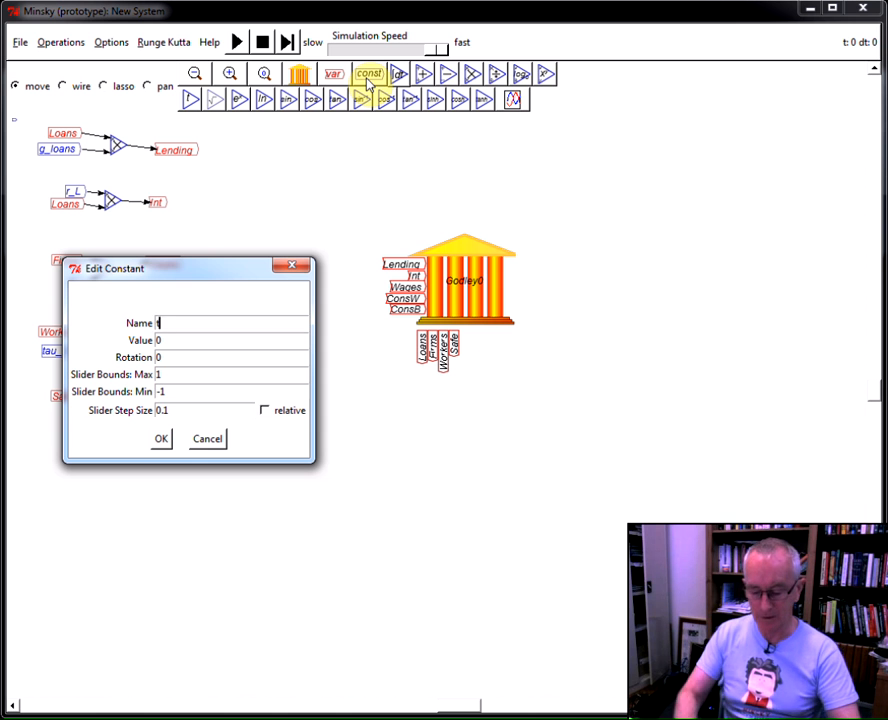
pyautogui.write('tau_B')
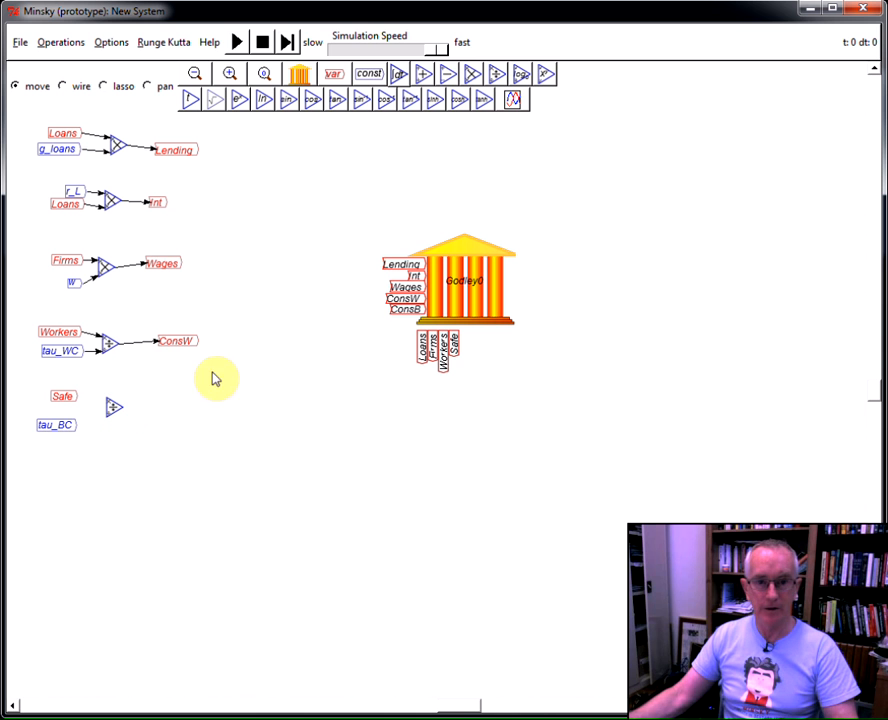
pyautogui.rightClick(420, 330)
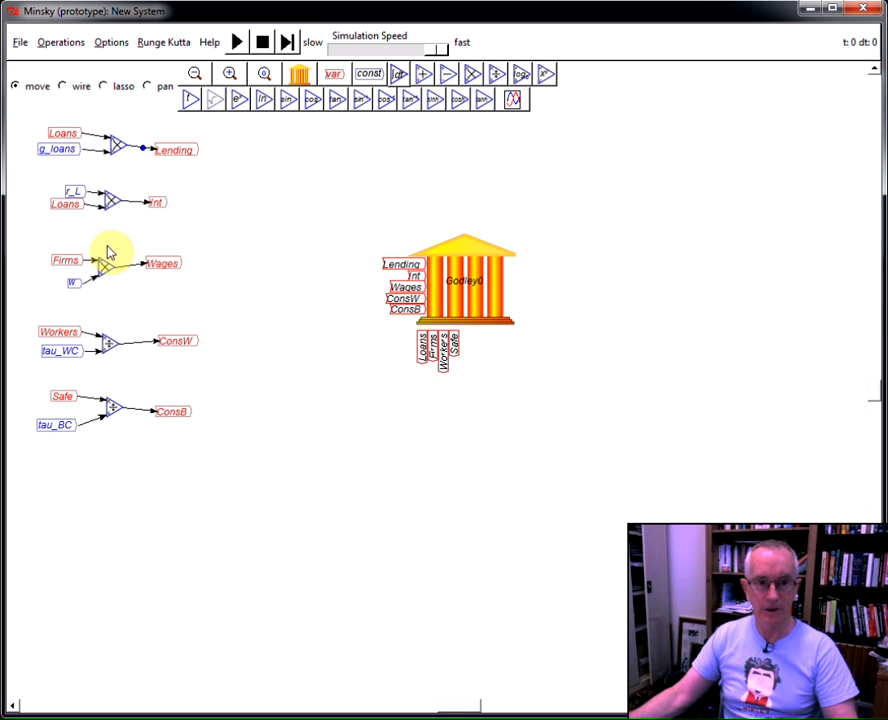
# - Copy Wages, Loans, Firms, Safe and Workers variables next to three new plot widgets
pyautogui.rightClick(130, 264)
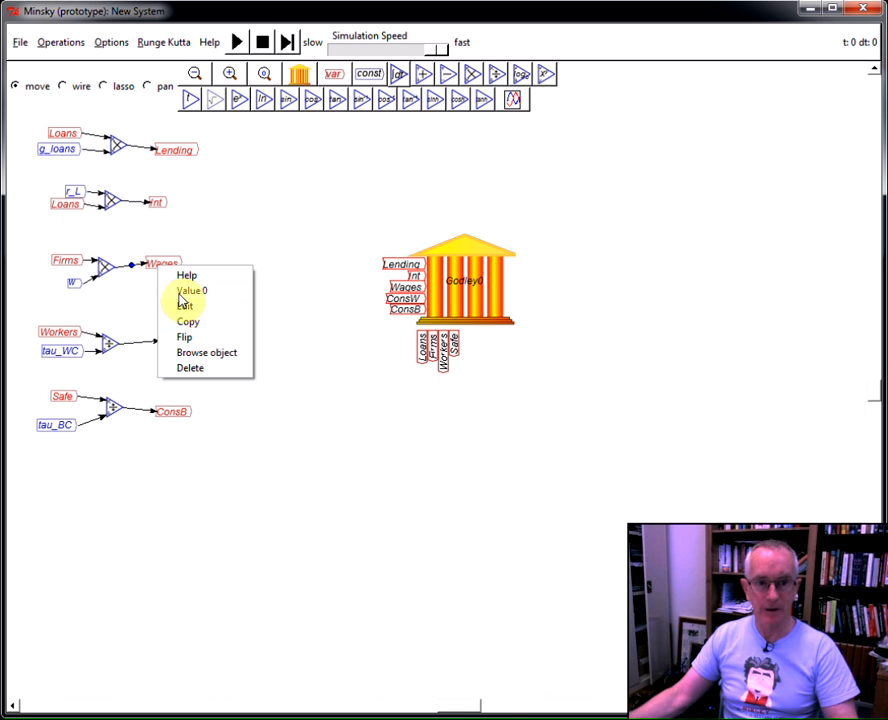
pyautogui.click(188, 320)
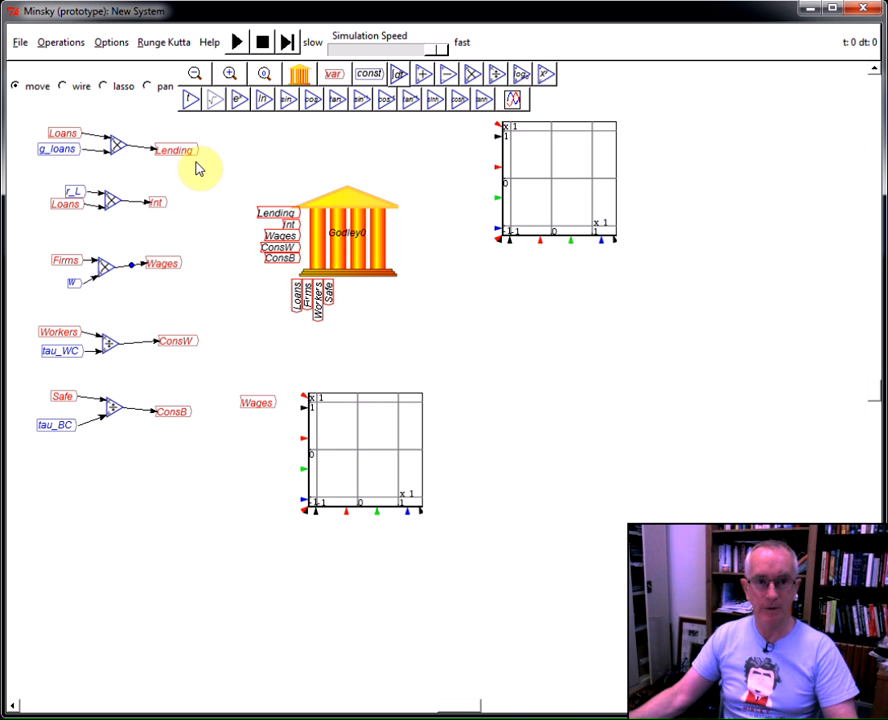
pyautogui.rightClick(64, 132)
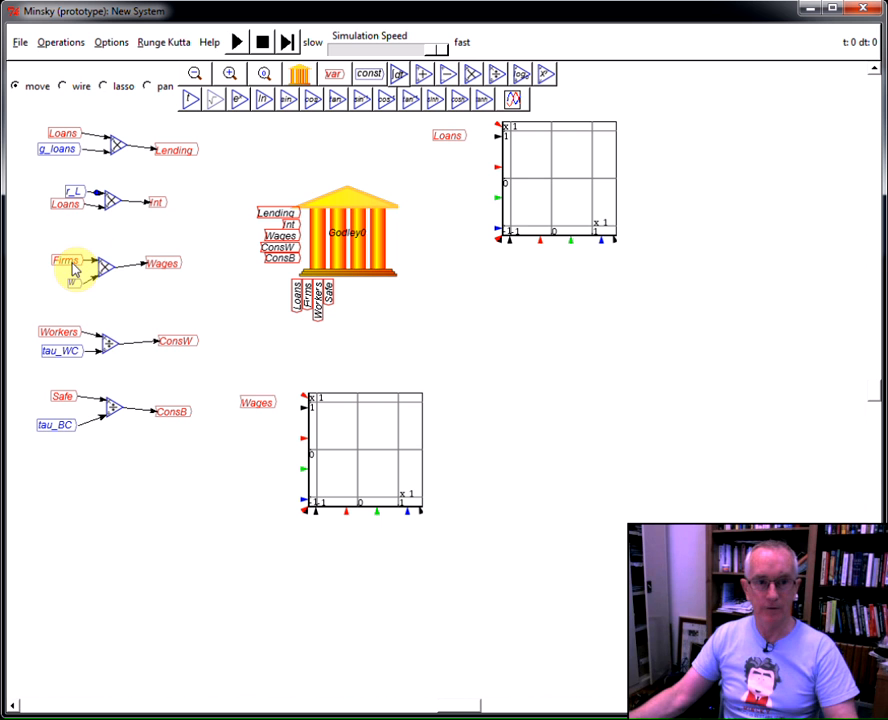
pyautogui.moveTo(200, 238)
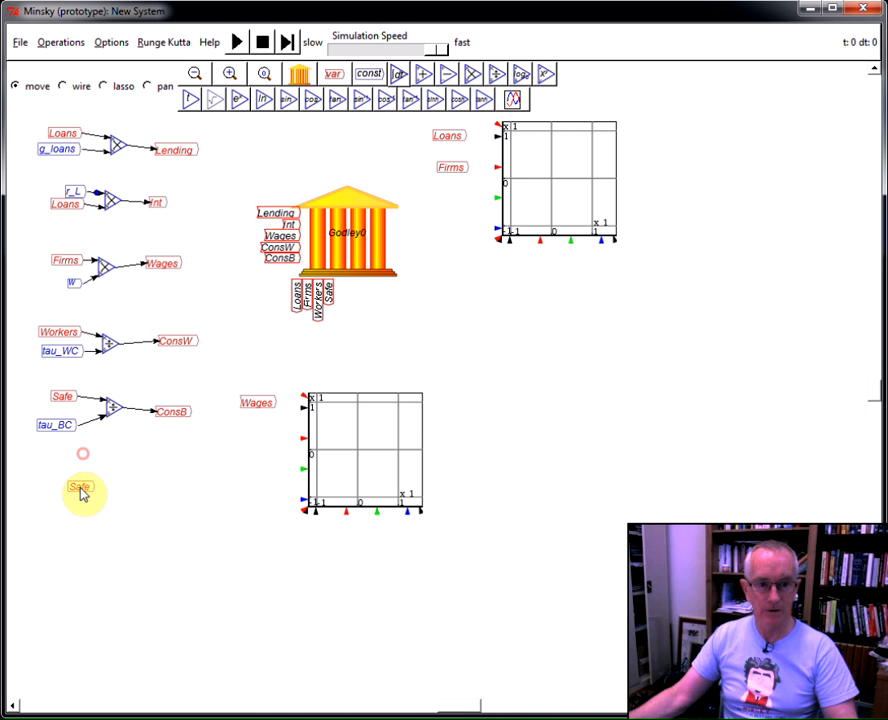
pyautogui.rightClick(60, 332)
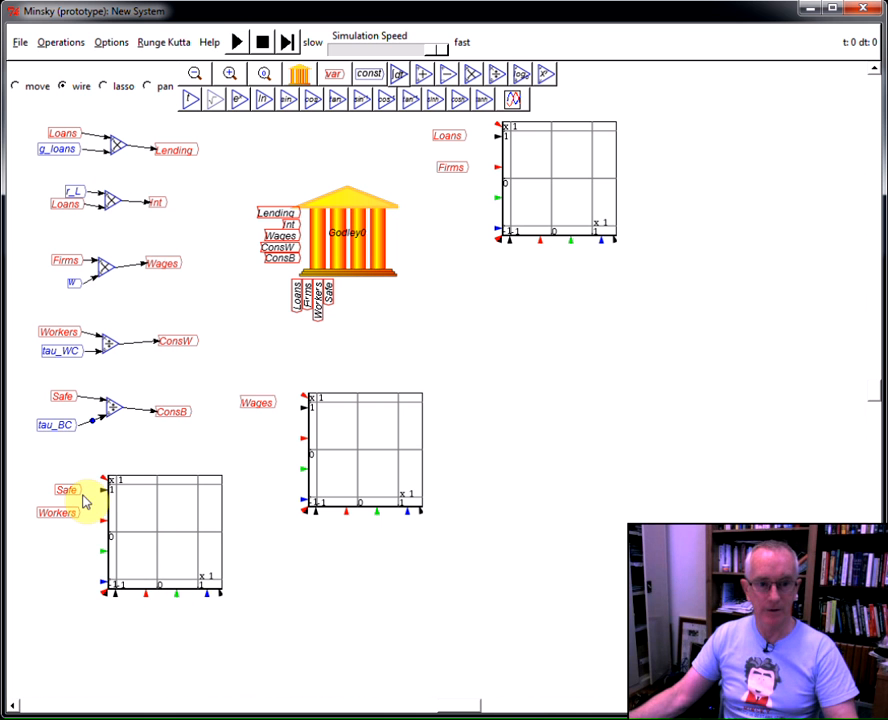
pyautogui.moveTo(228, 448)
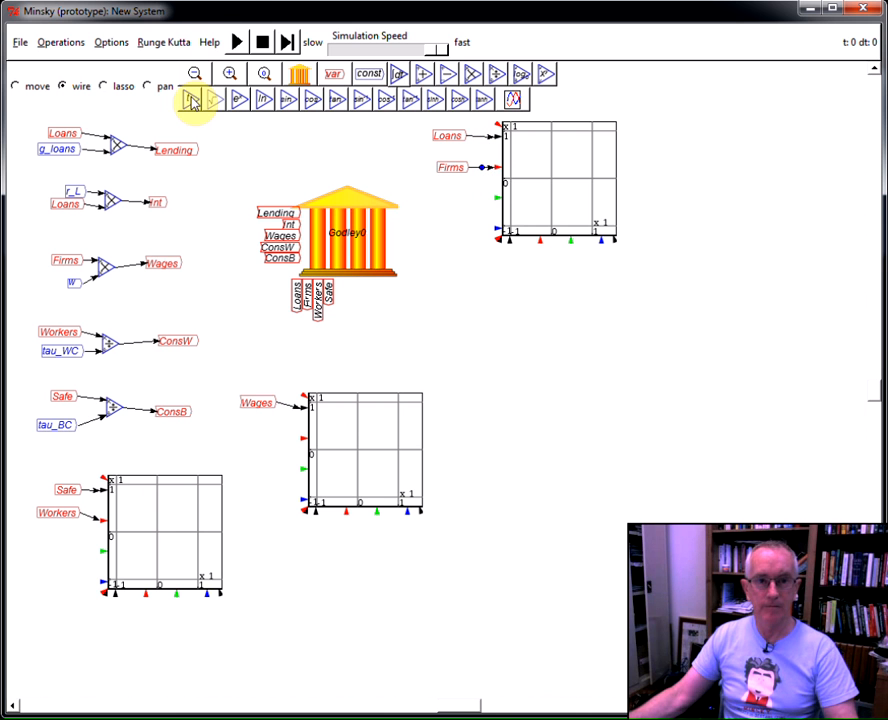
# - Run and pause the simulation once curves rise, then reopen the Godley0 table with flow values
pyautogui.click(236, 42)
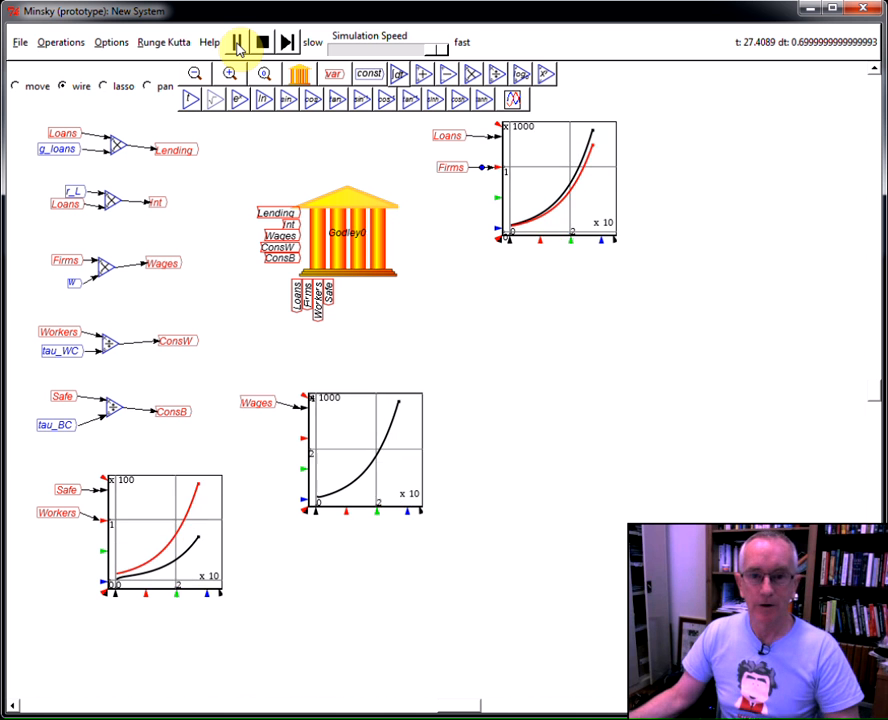
pyautogui.click(236, 42)
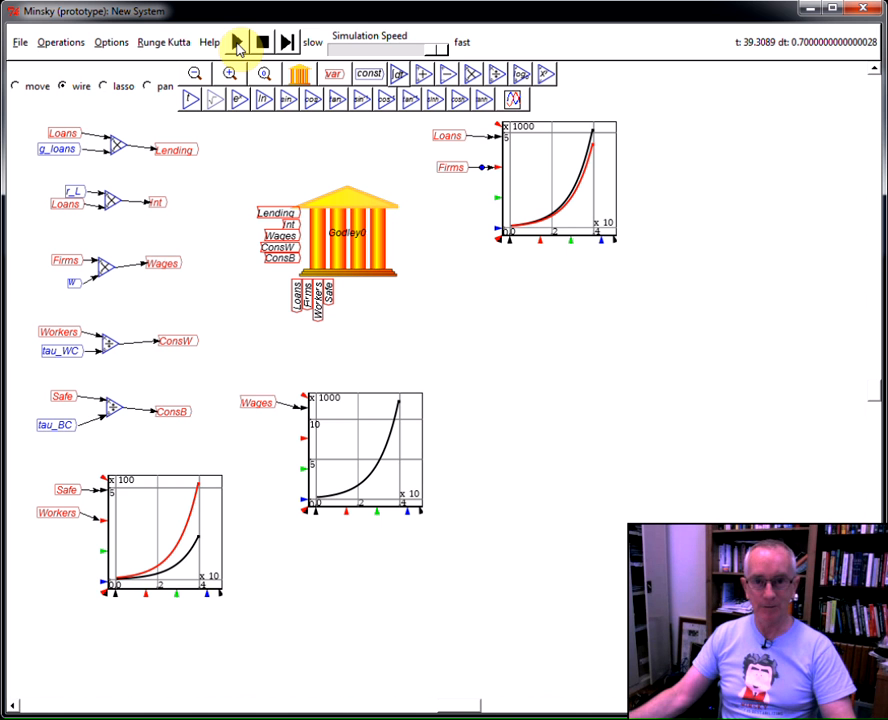
pyautogui.doubleClick(344, 230)
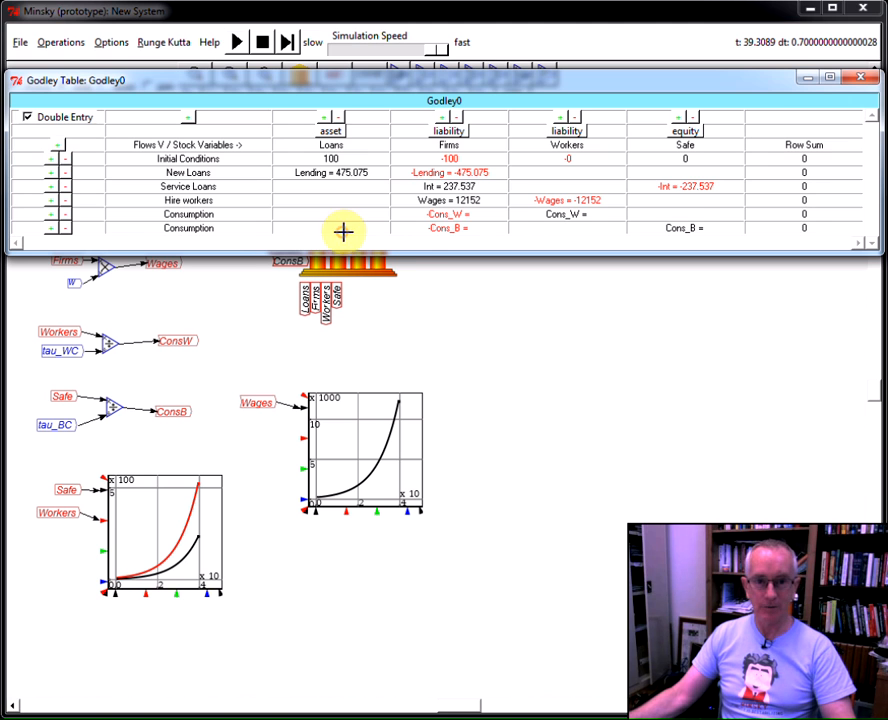
pyautogui.moveTo(800, 236)
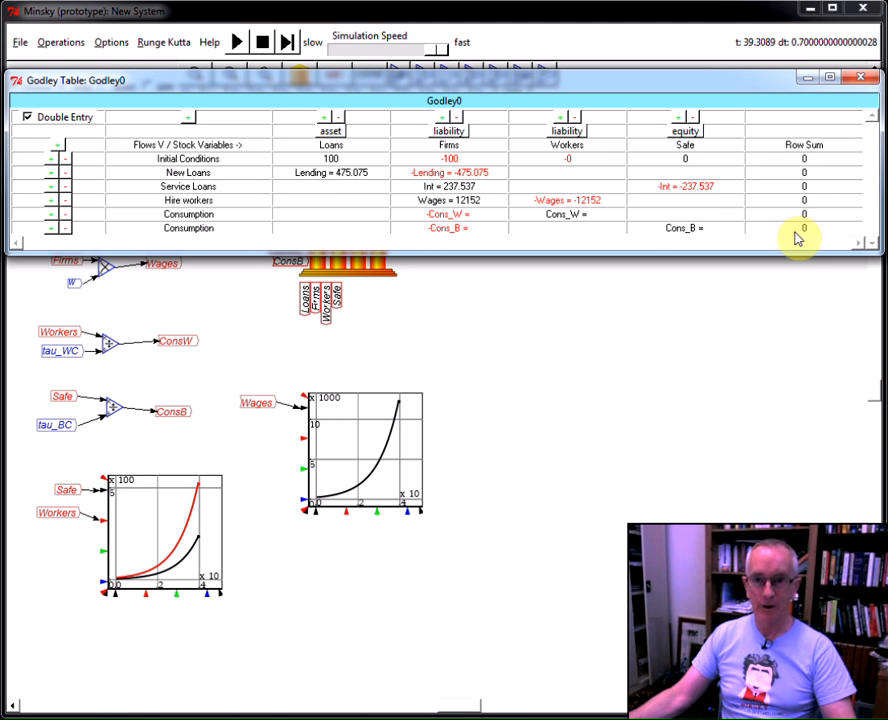